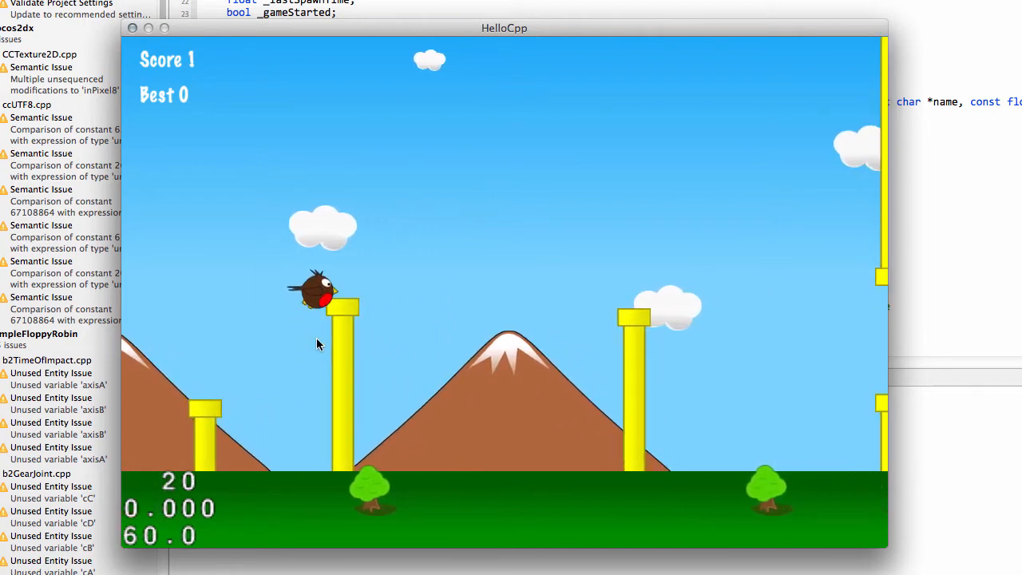
mouse_move(317, 283)
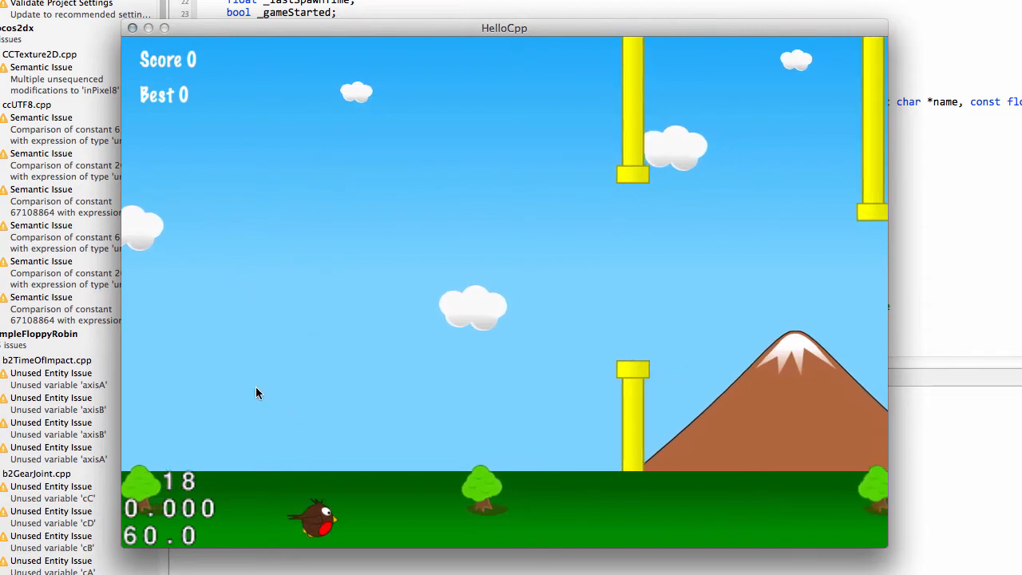
mouse_move(319, 529)
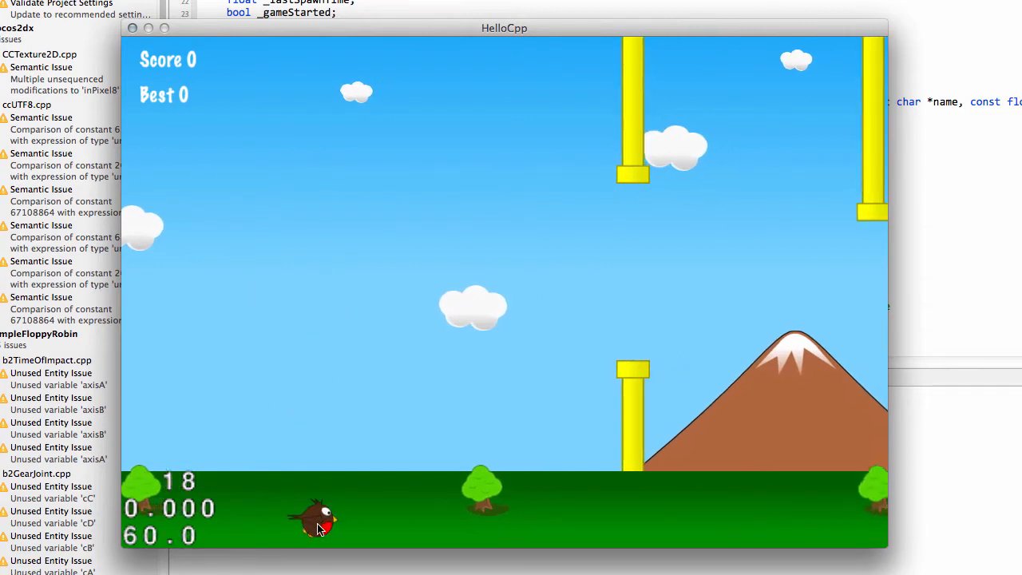
mouse_move(789, 237)
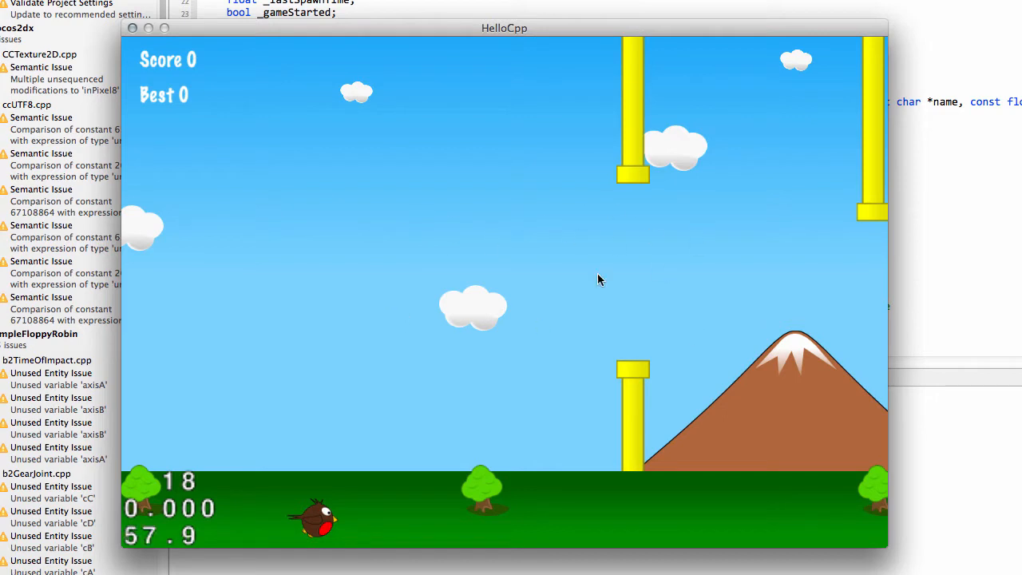
mouse_move(503, 262)
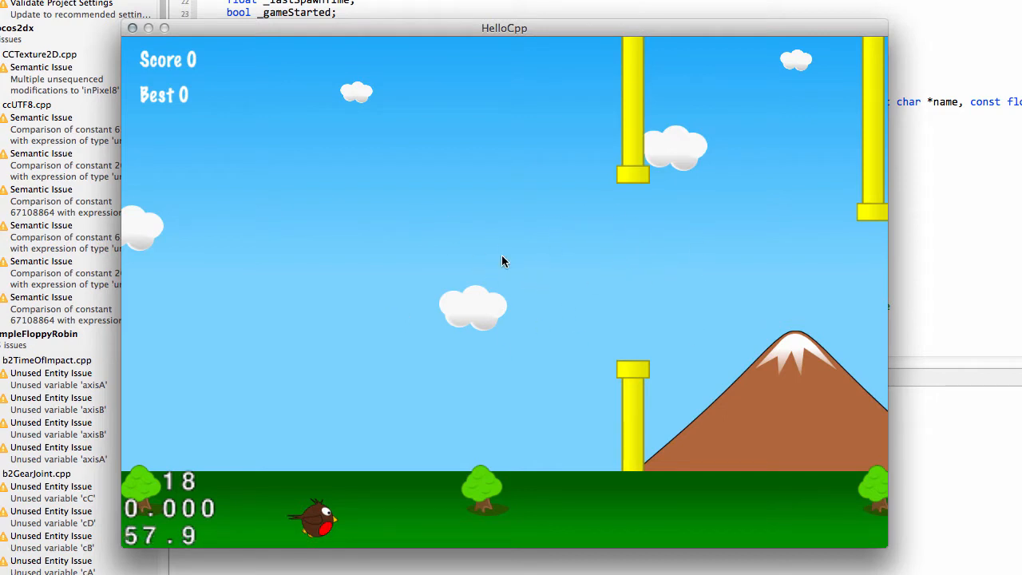
mouse_move(391, 287)
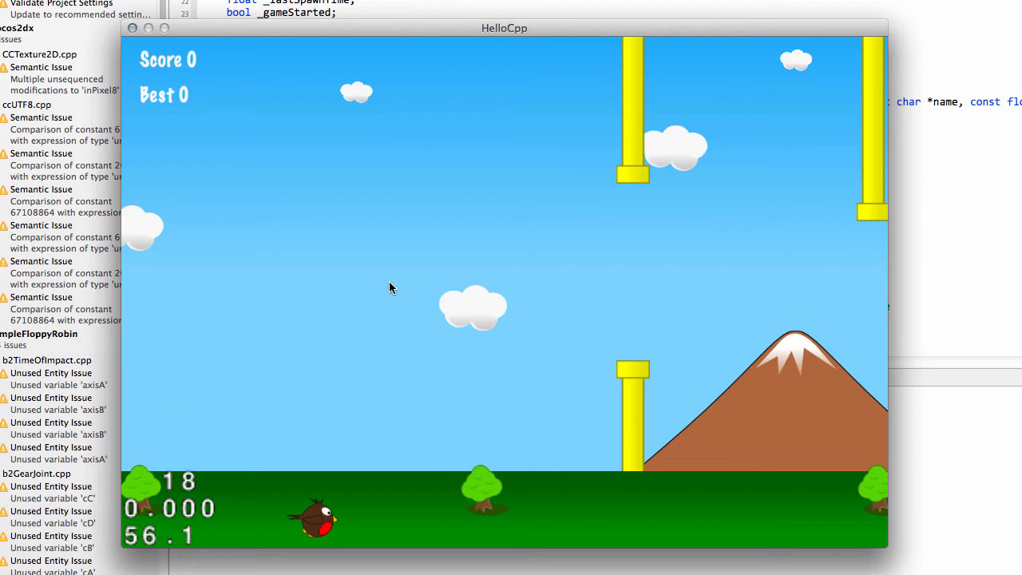
mouse_move(238, 271)
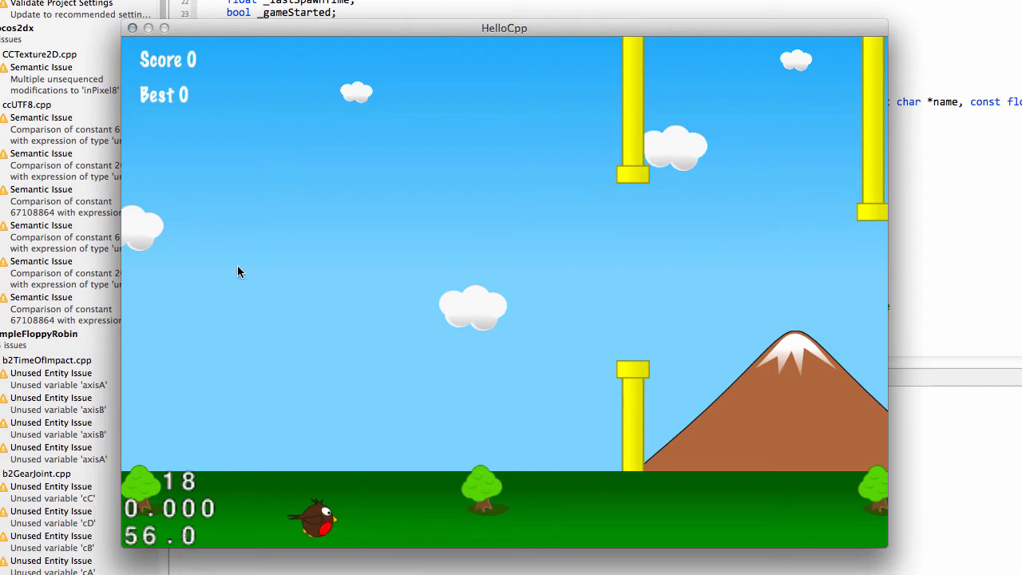
mouse_move(275, 248)
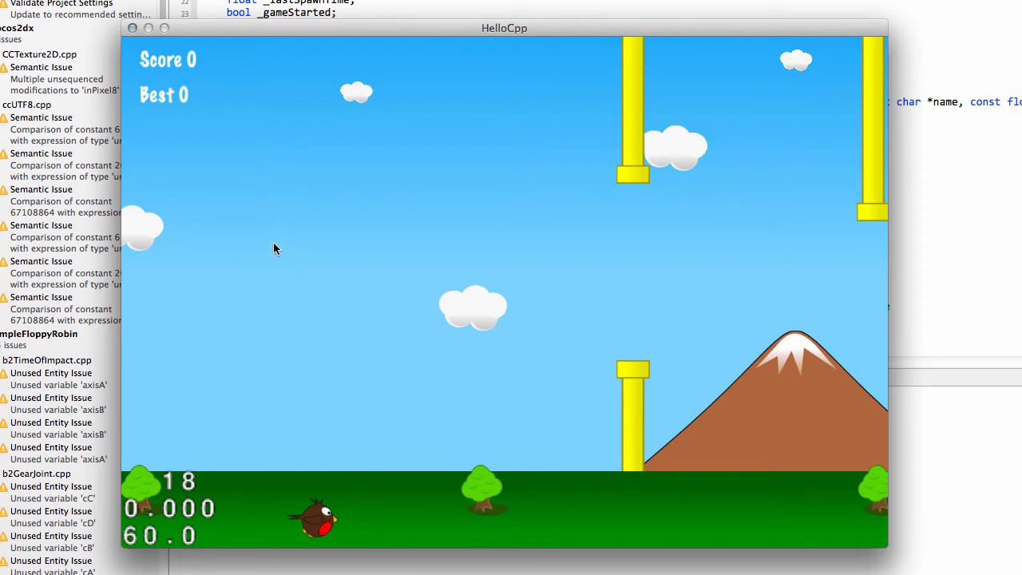
mouse_move(313, 283)
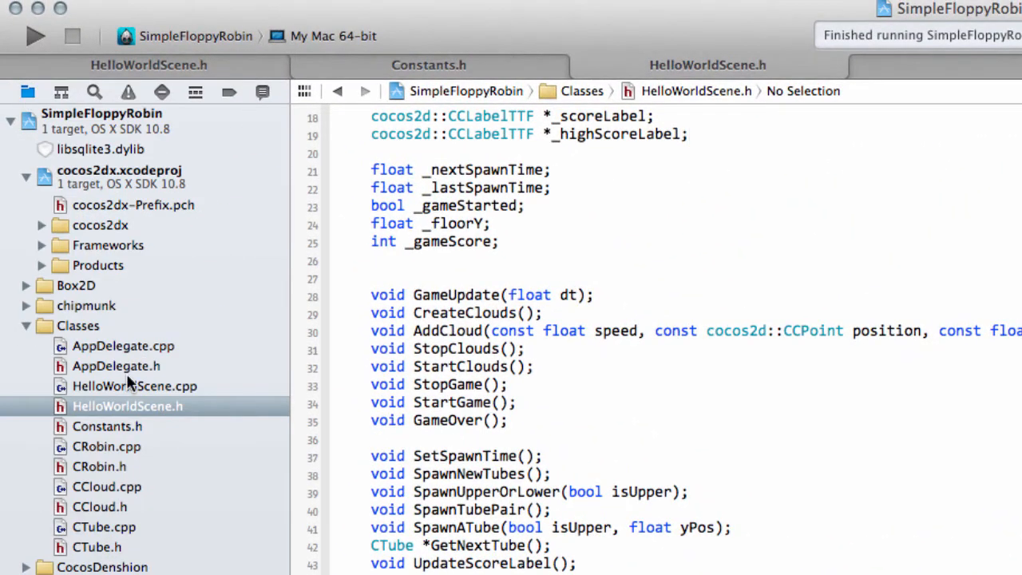
Review HelloWorldScene.cpp, then duplicate the _highScoreLabel declaration in HelloWorldScene.h
left_click(134, 386)
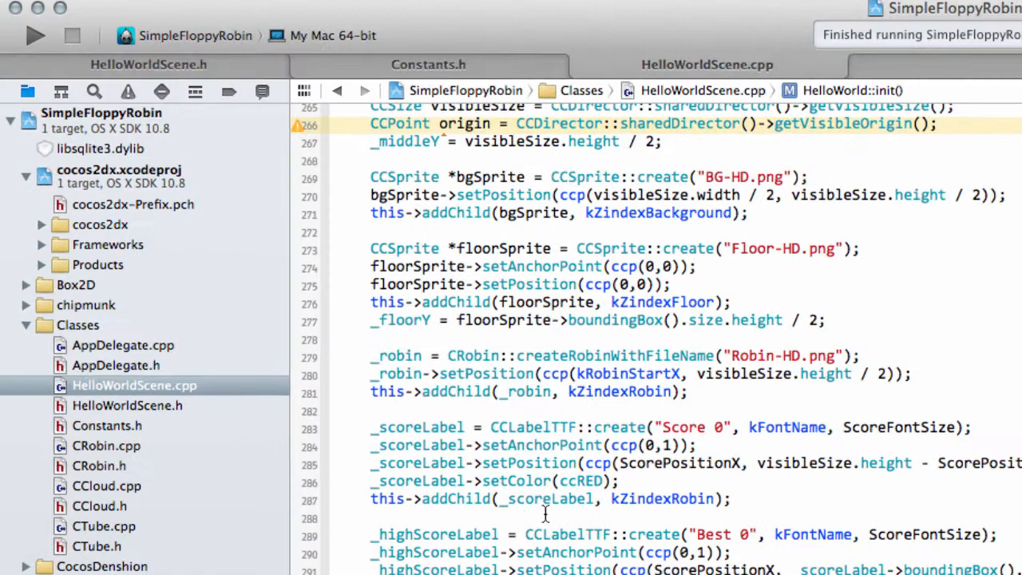
left_click(127, 405)
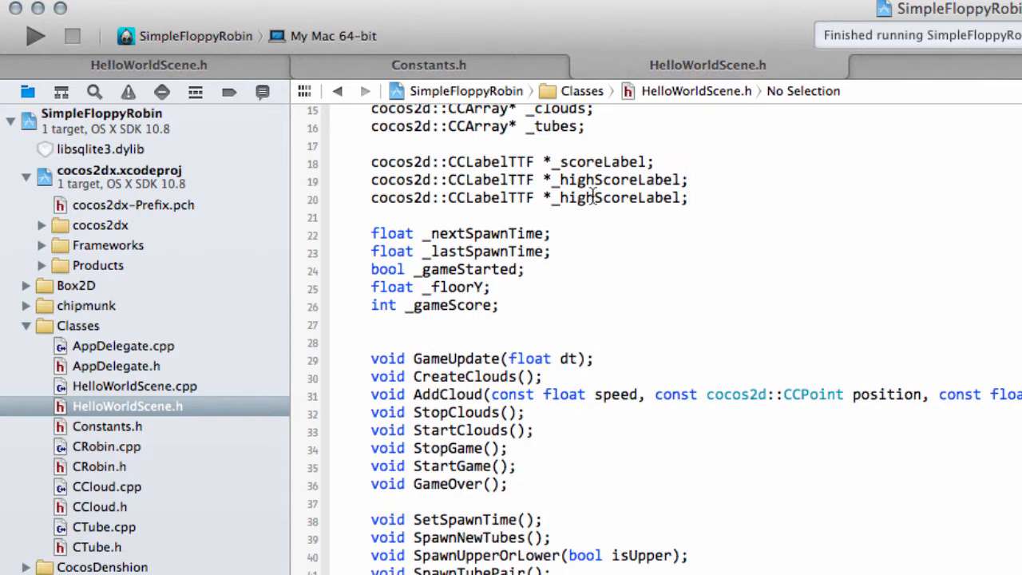
Rename the duplicate declaration to _gameOverLabel and copy the _scoreLabel init block in HelloWorldScene.cpp
double_click(594, 197)
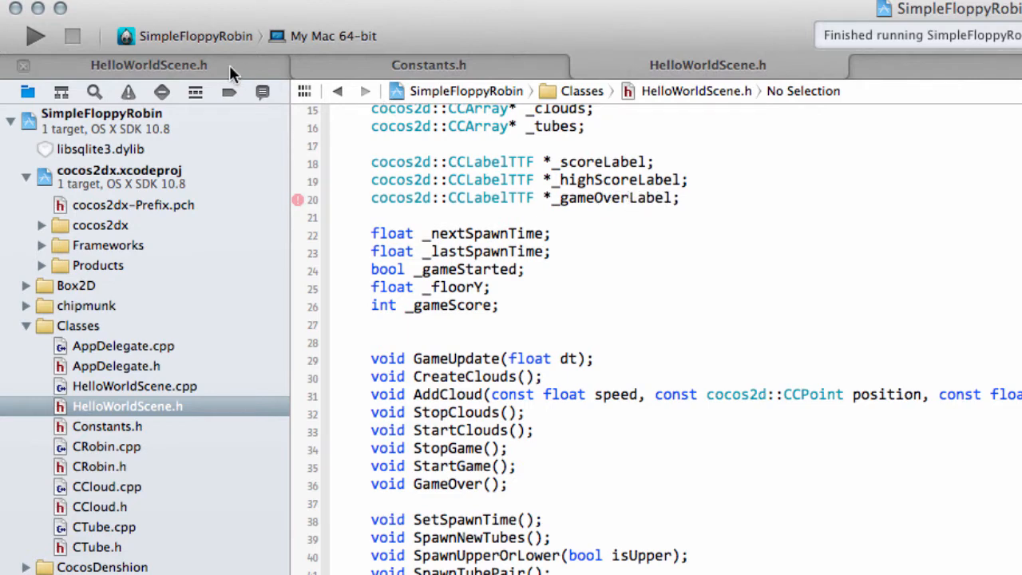
left_click(134, 386)
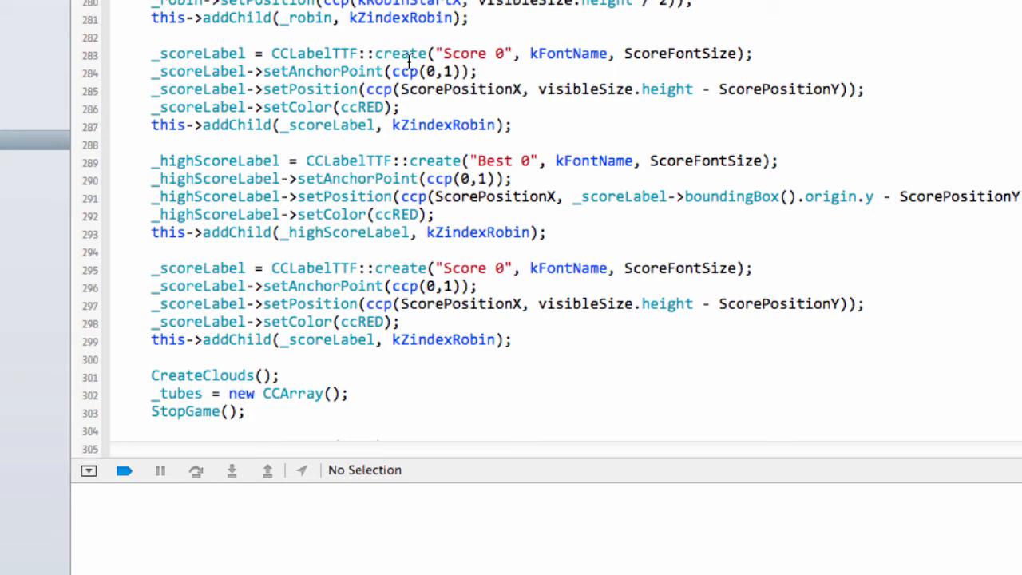
Turn the pasted block into a red, centred 'Game Over' label with GameOverFontSize 32
left_click(402, 107)
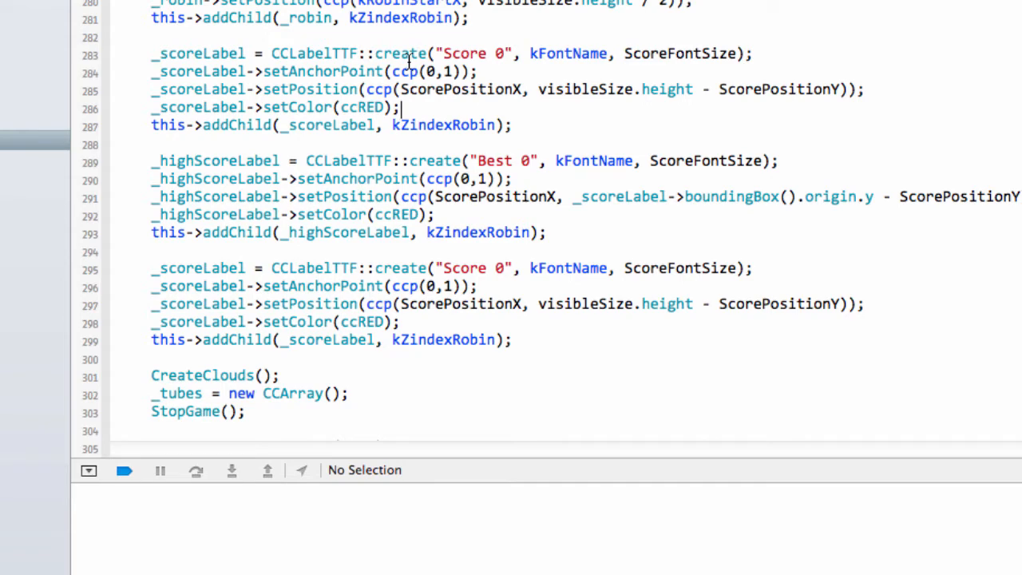
mouse_move(303, 137)
type("gameOve")
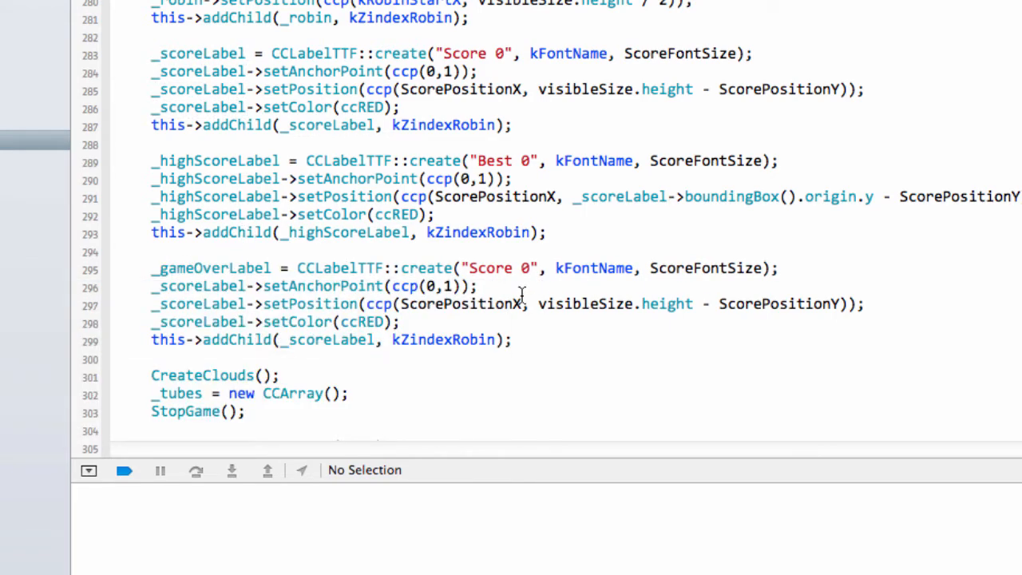
type("G")
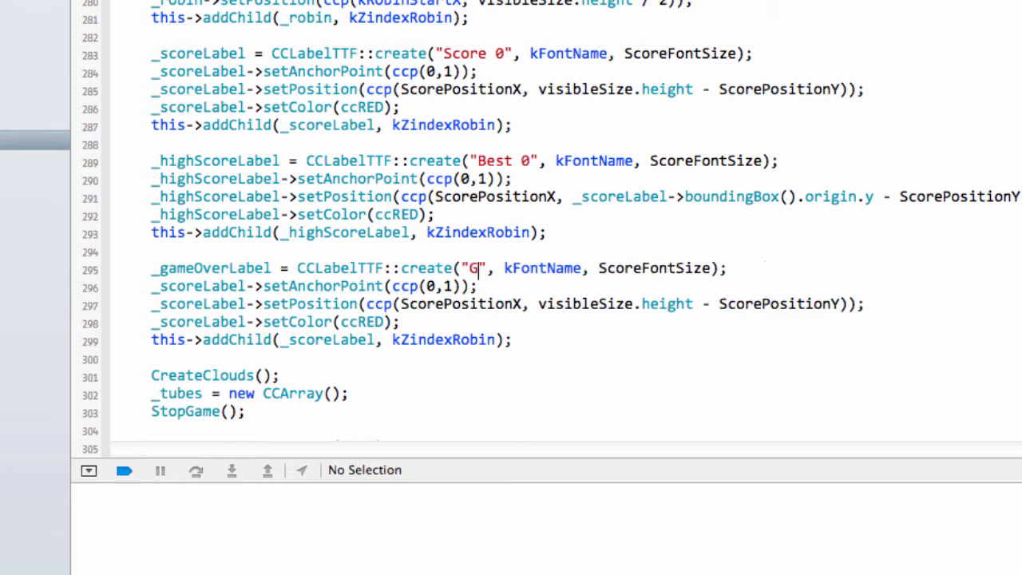
type("ame Over")
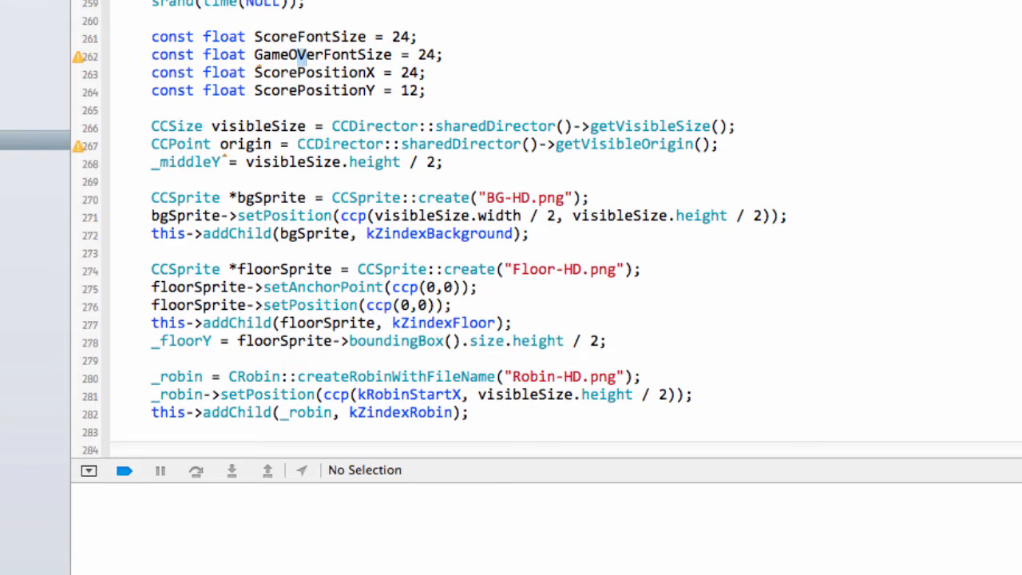
type("32")
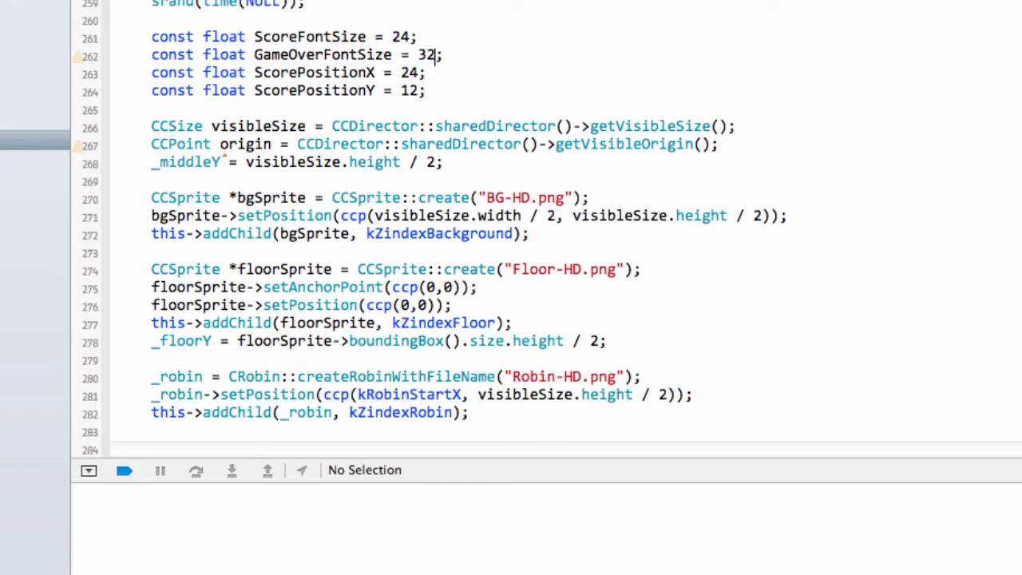
scroll("down", 3)
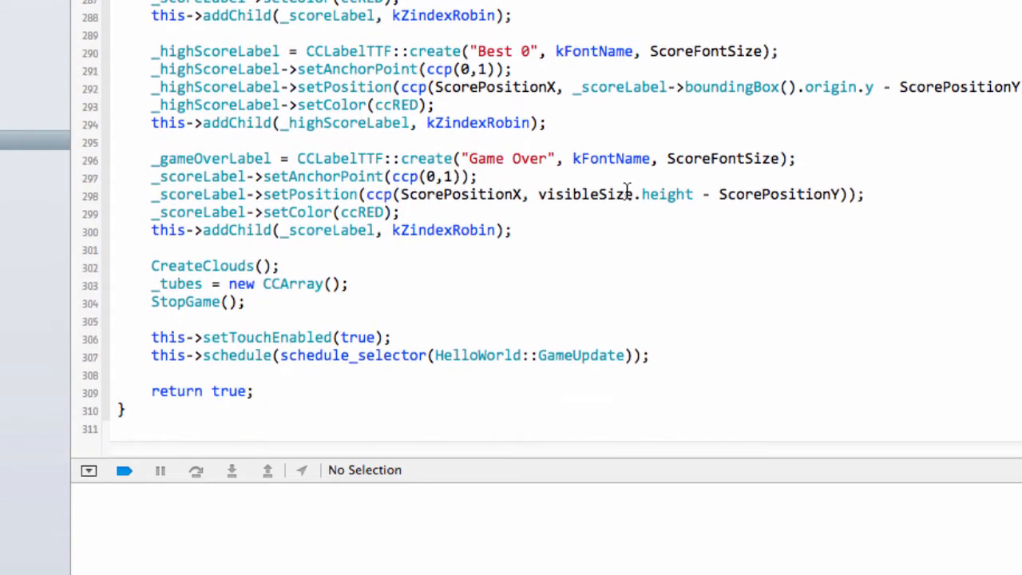
type("Game")
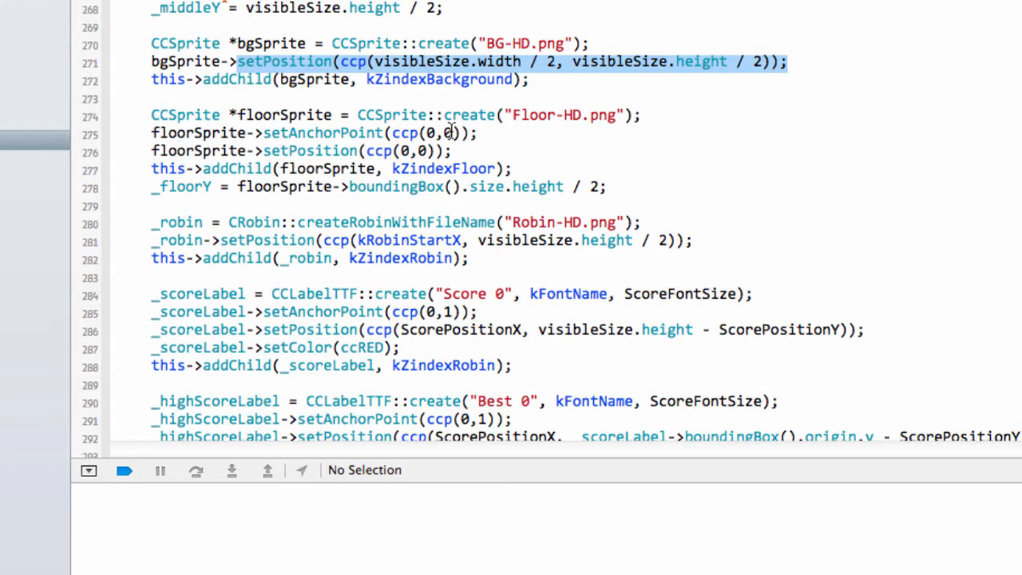
scroll("down", 3)
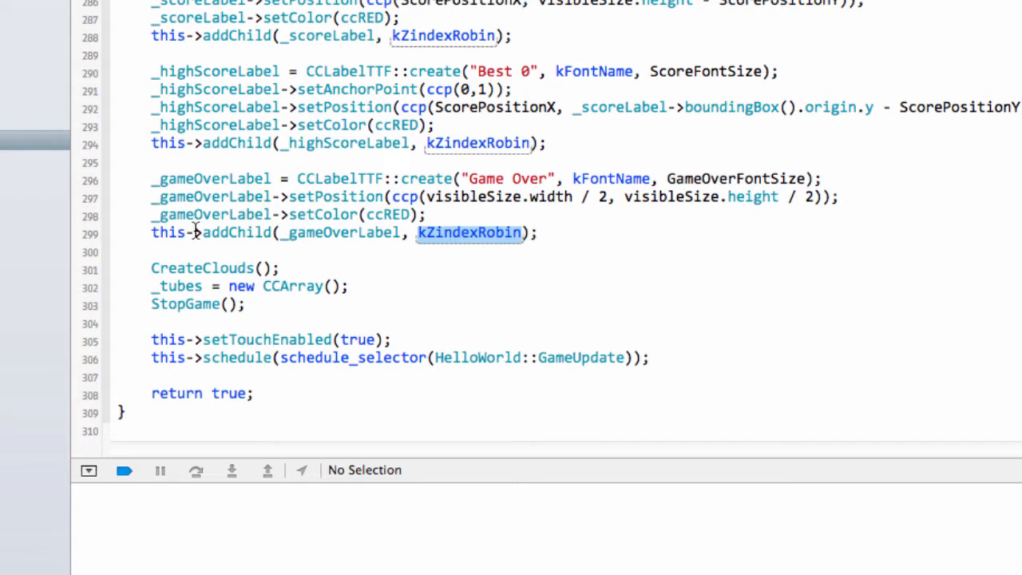
mouse_move(570, 218)
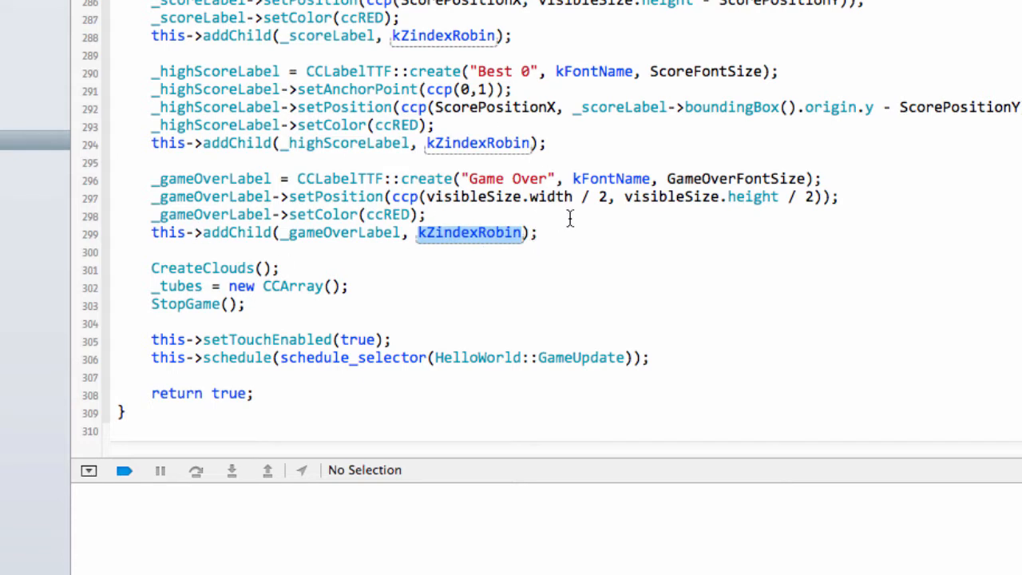
Hide the Game Over label in init with setVisible(false)
key("enter")
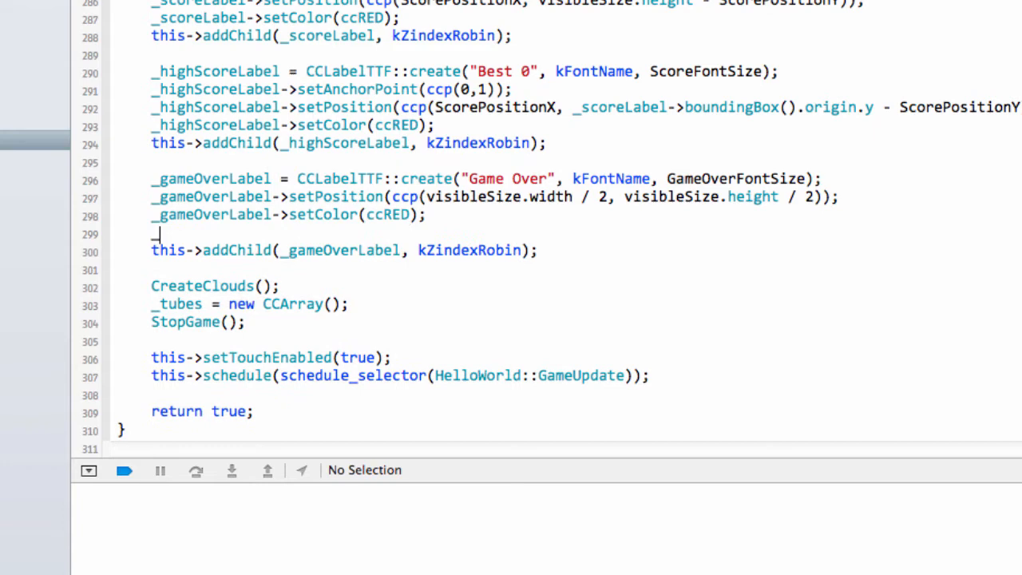
type("->init")
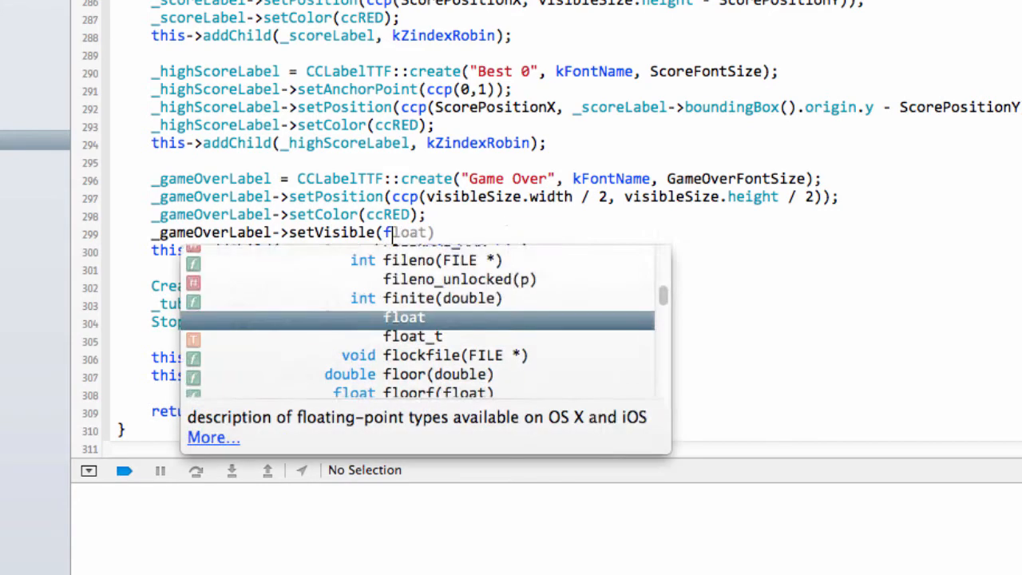
type("false")
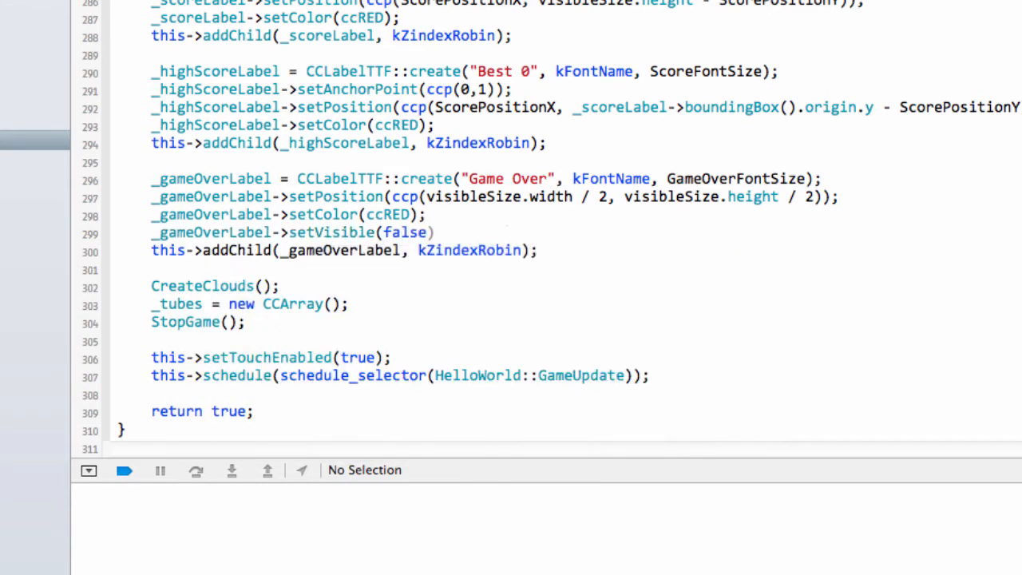
type(";")
type("_game")
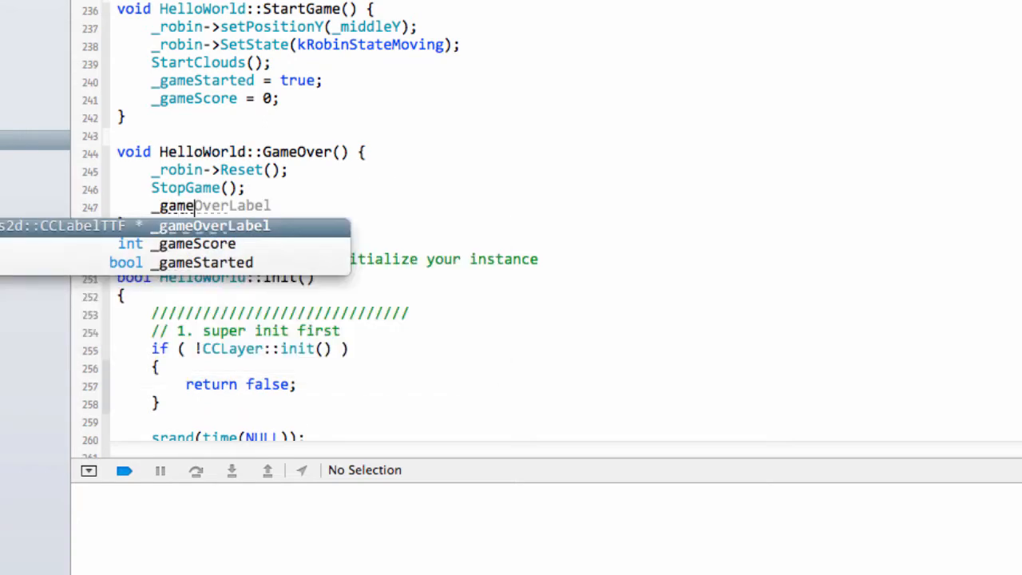
Call setVisible(true) on the label in GameOver() and setVisible(false) in StartGame()
type("->setVisible(")
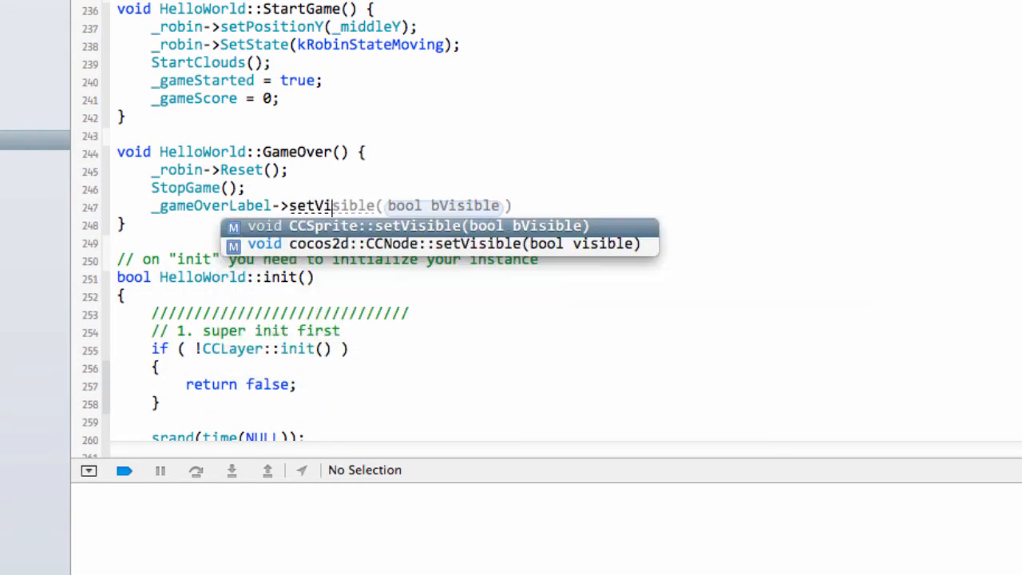
type("false")
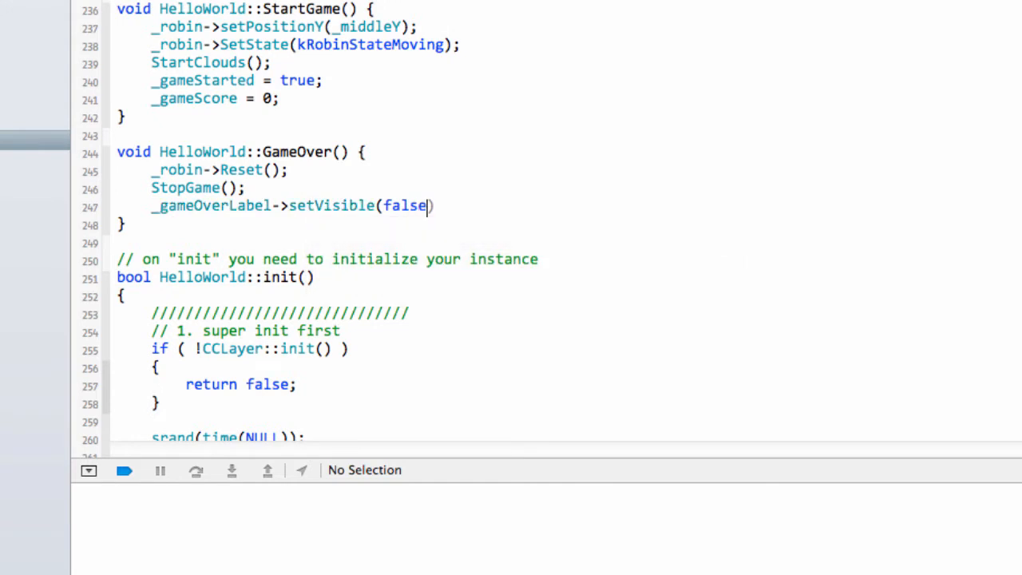
type("true")
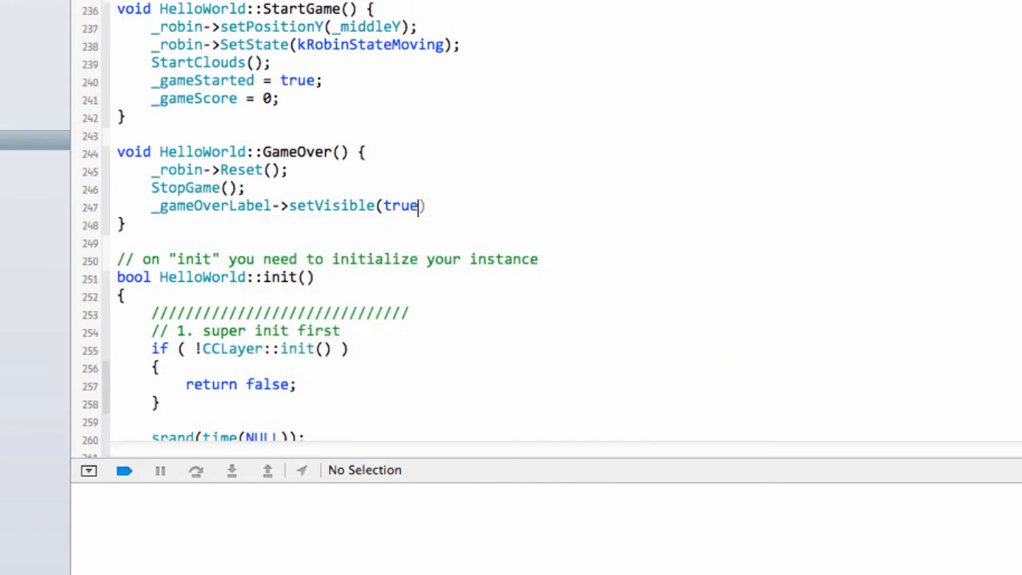
type(");")
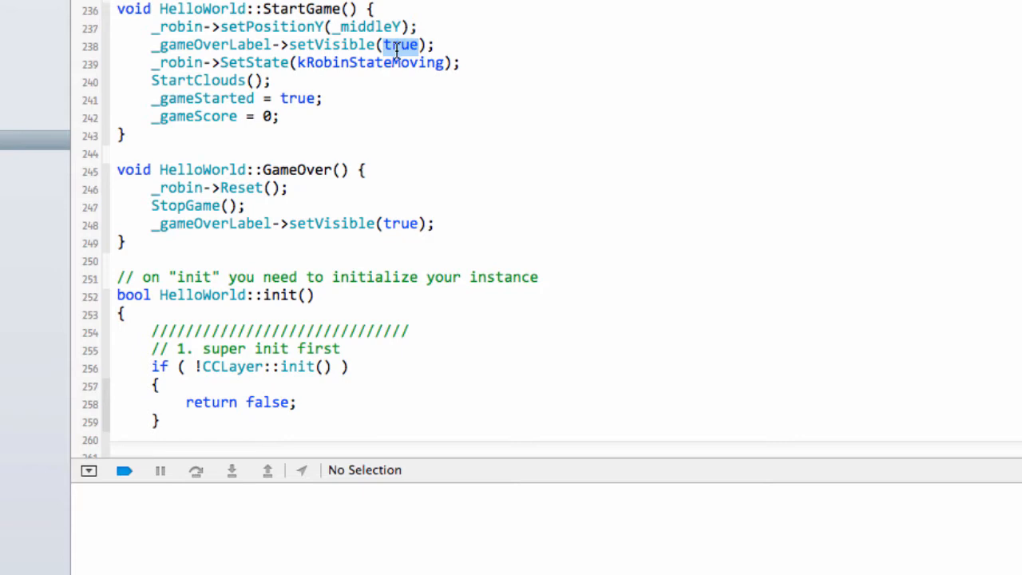
type("false")
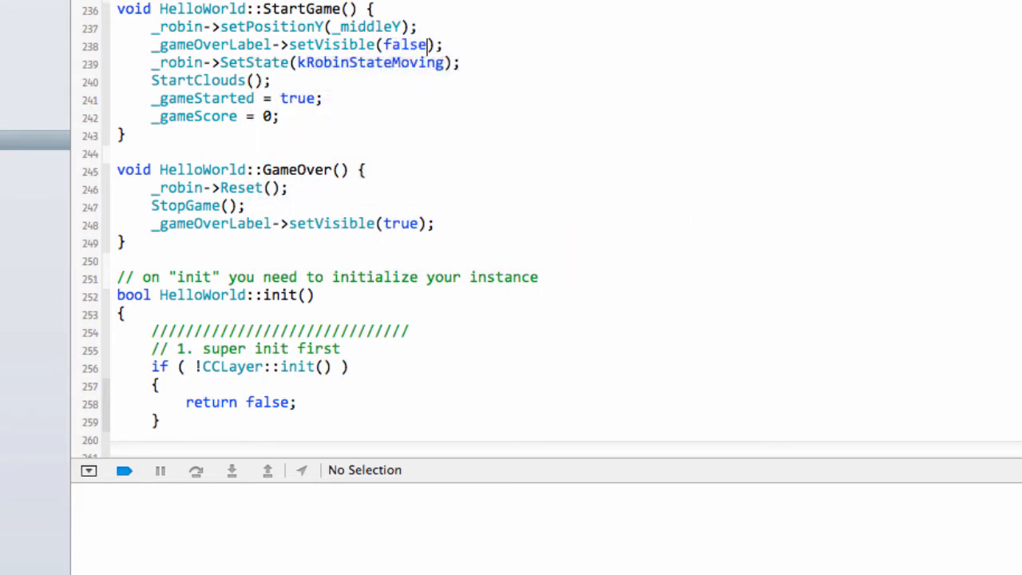
mouse_move(524, 172)
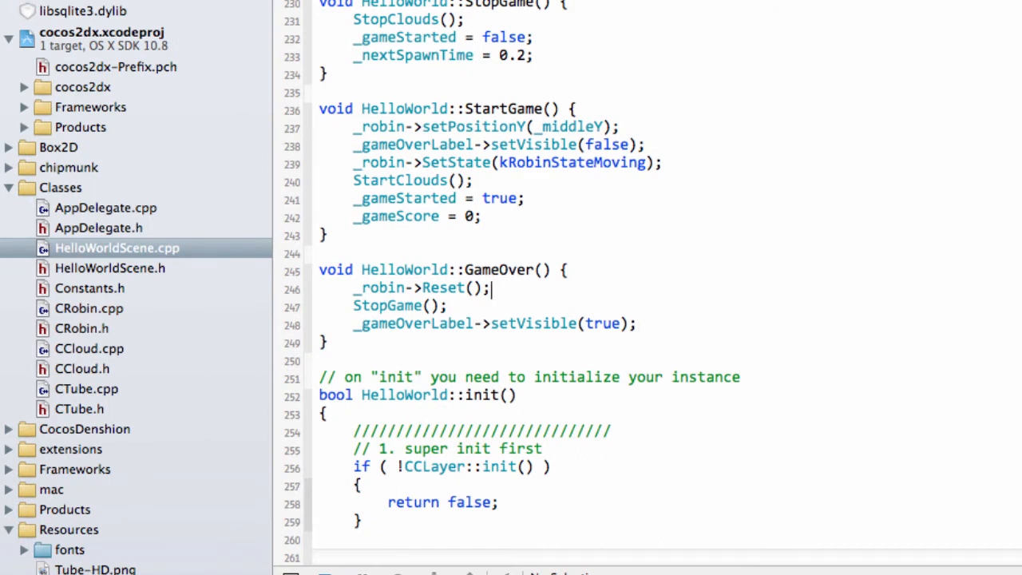
Insert this->setTouchEnabled(false); as the first line of HelloWorld::GameOver()
key("Return")
type("this->setTouchEnabled(false);")
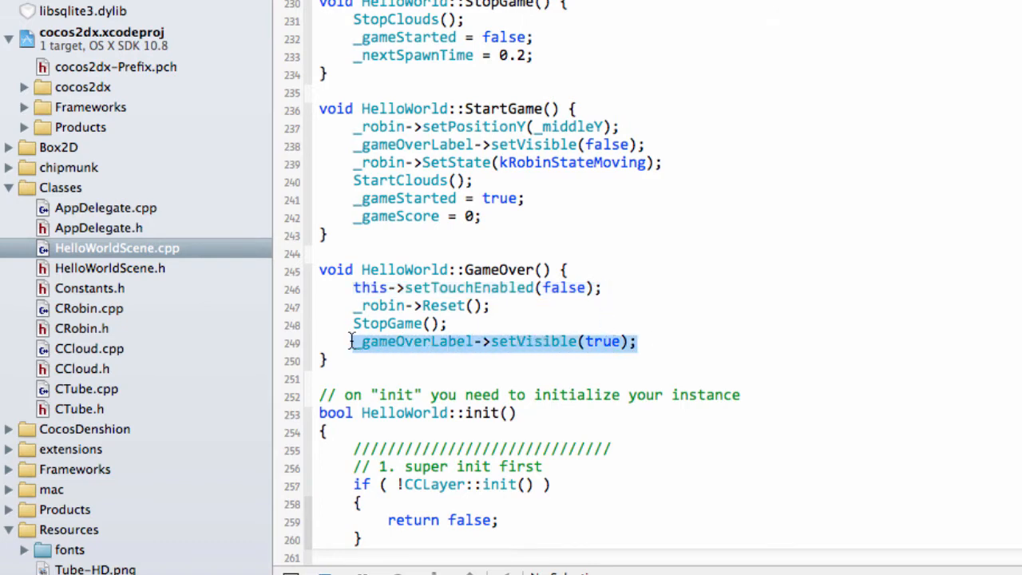
left_click(109, 267)
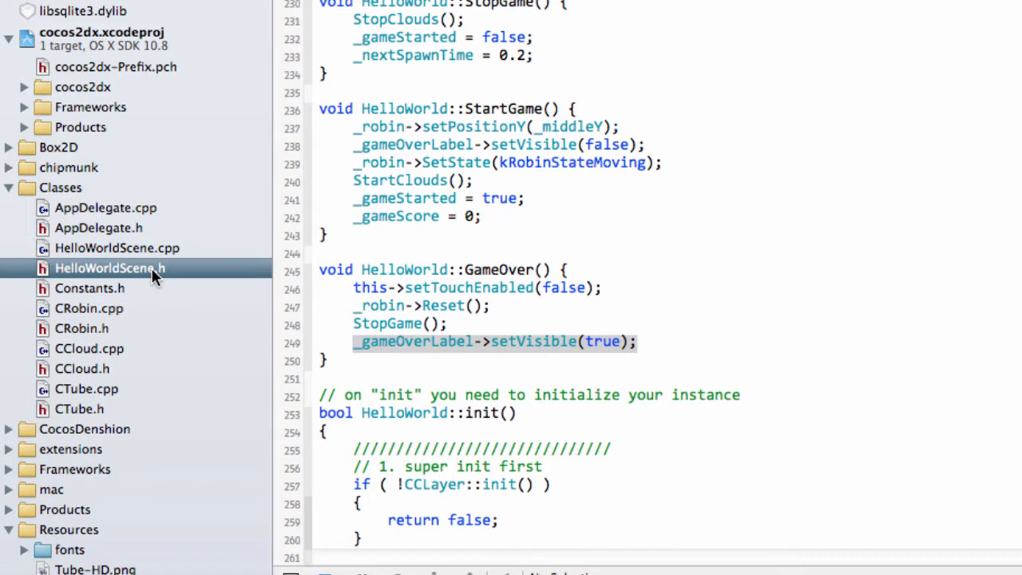
Declare void ReEnableAfterGameOver(); in HelloWorldScene.h after UpdateScoreLabel
left_click(109, 268)
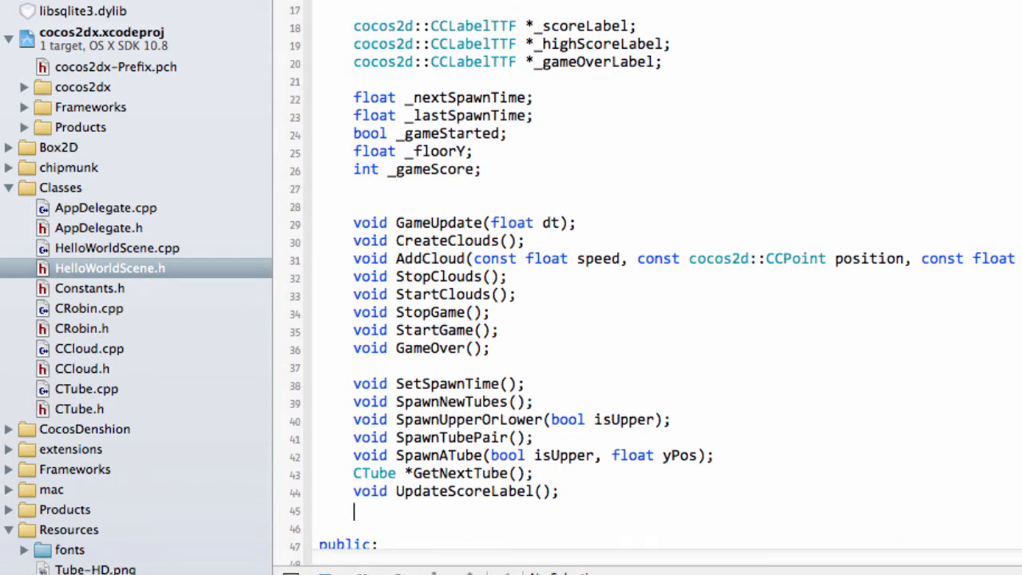
type("void RE")
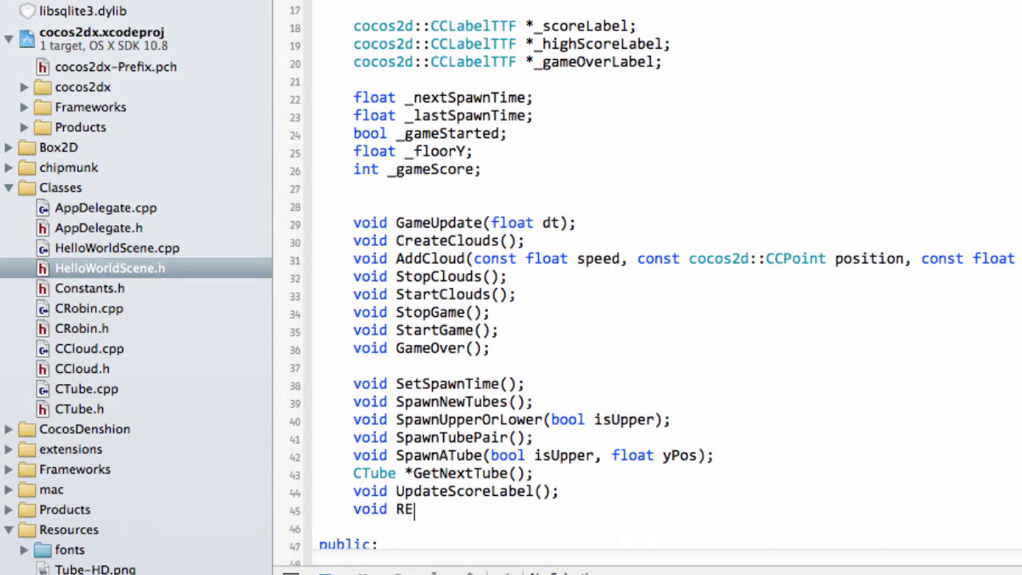
type("EnableAft")
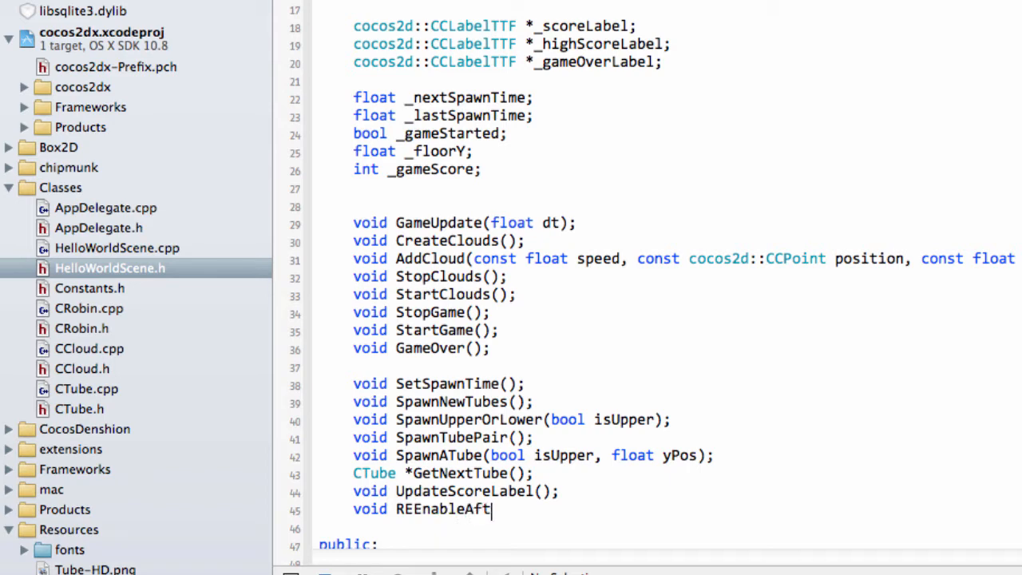
type("erGameO")
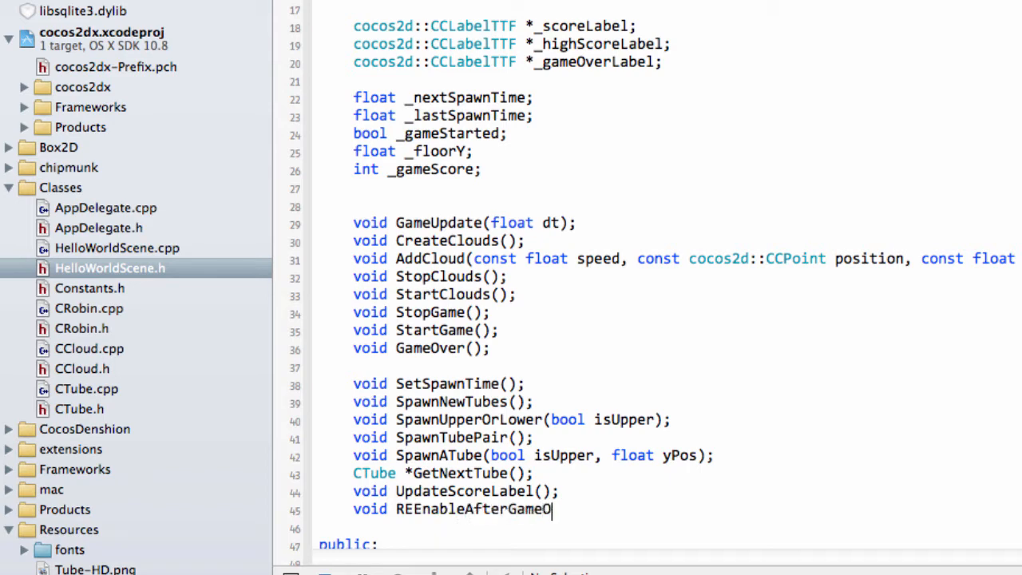
type("ver();")
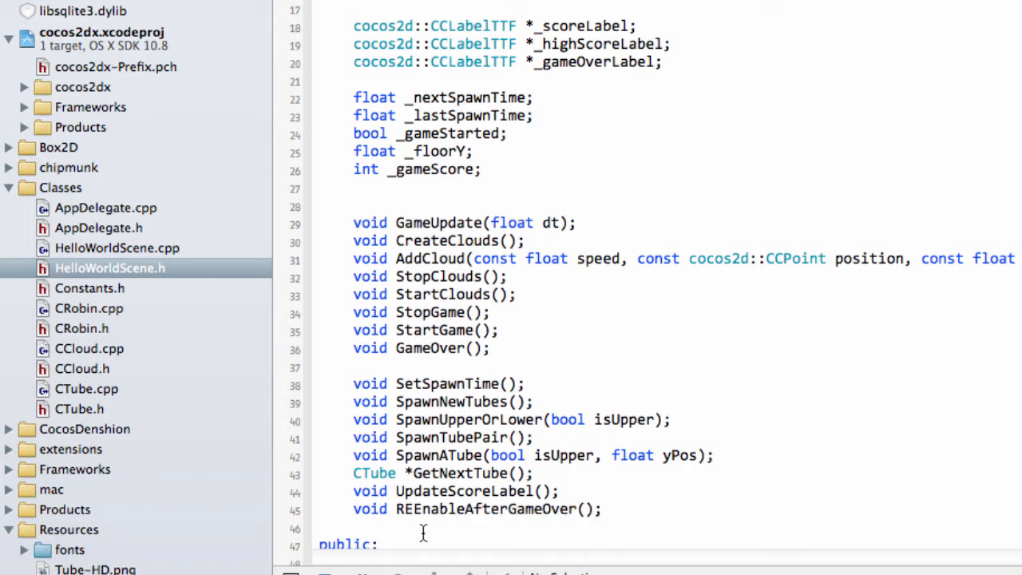
double_click(485, 509)
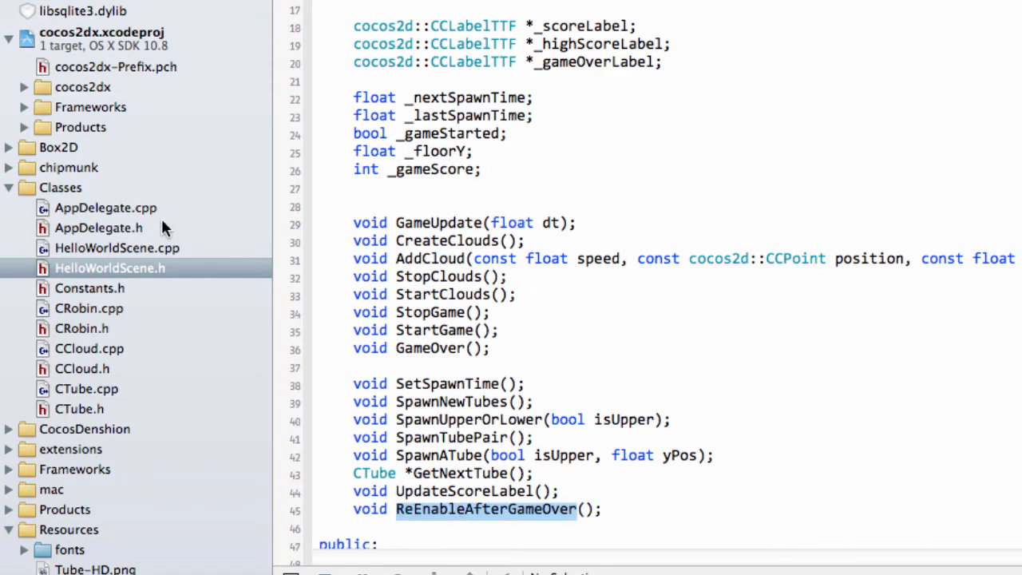
Implement HelloWorld::ReEnableAfterGameOver with setTouchEnabled(true), hidden label and _robin at _middleY
left_click(117, 248)
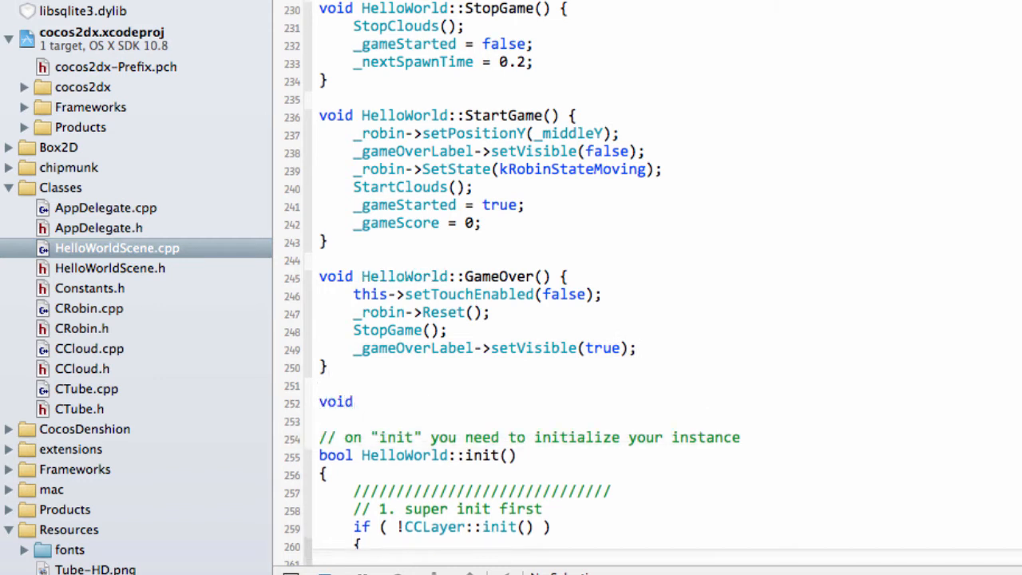
type("HelloWorld::ReEnableAfterGameOver() {")
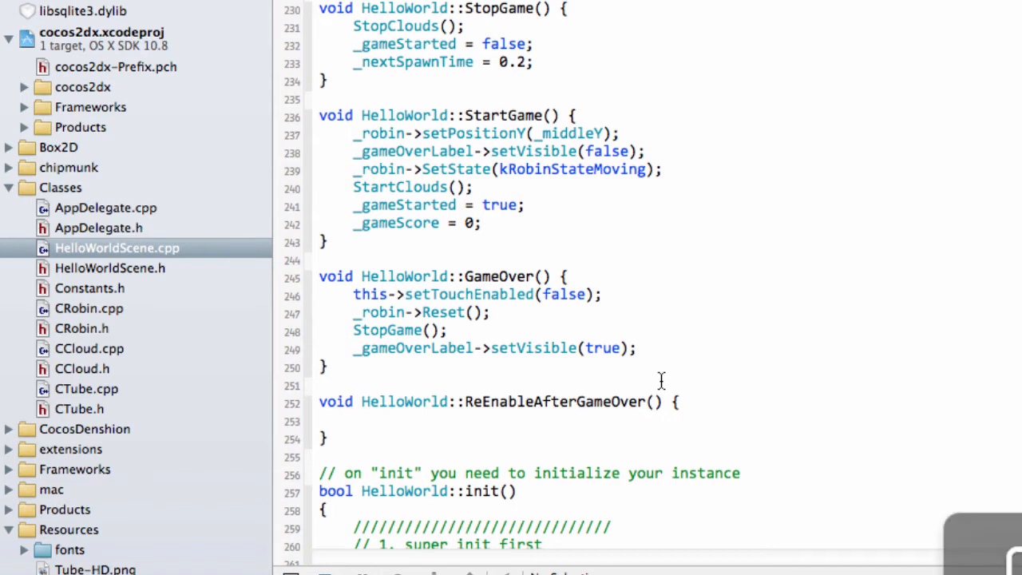
double_click(557, 402)
type("this->setTouchEnabled(false);")
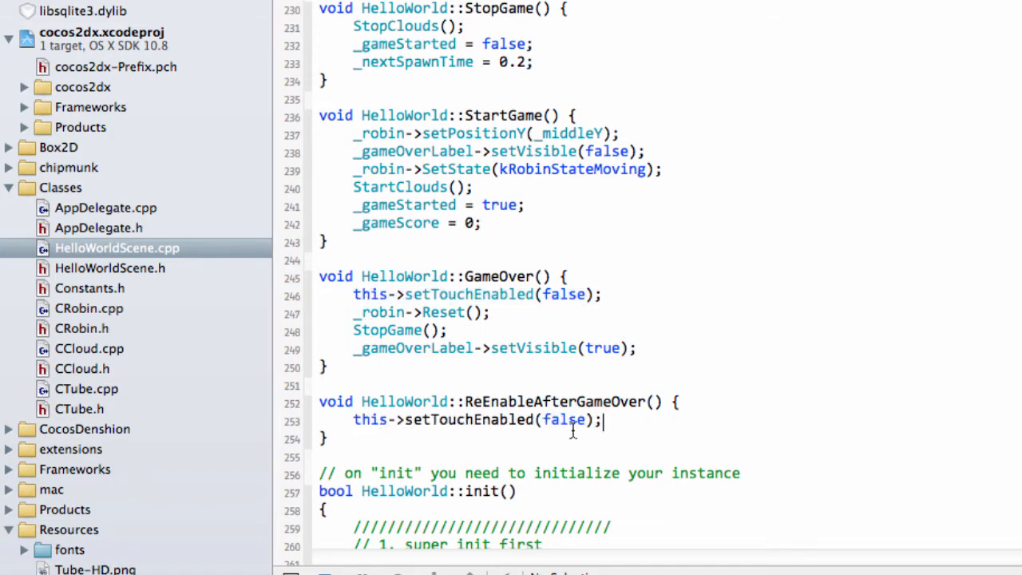
type("true")
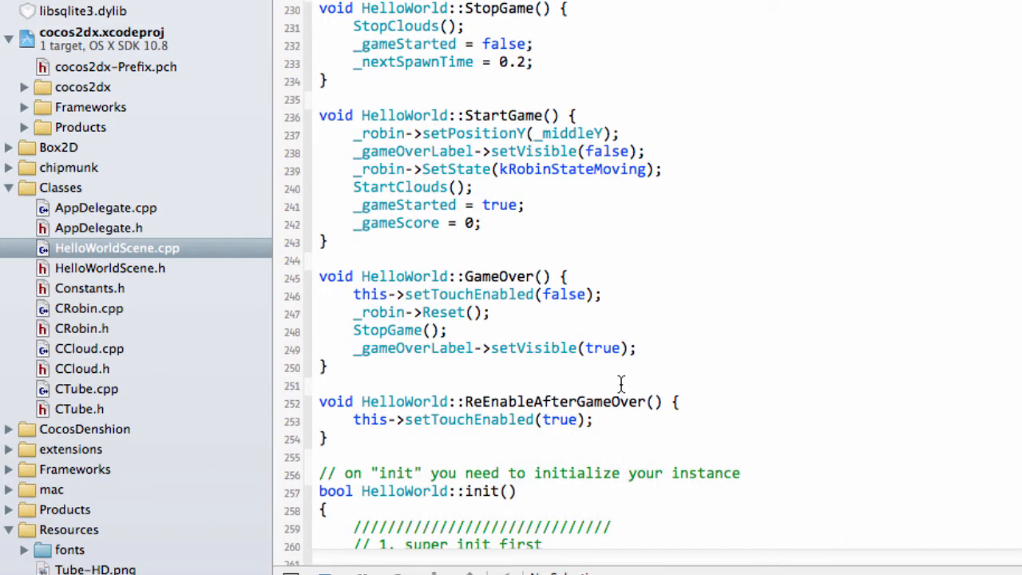
triple_click(493, 348)
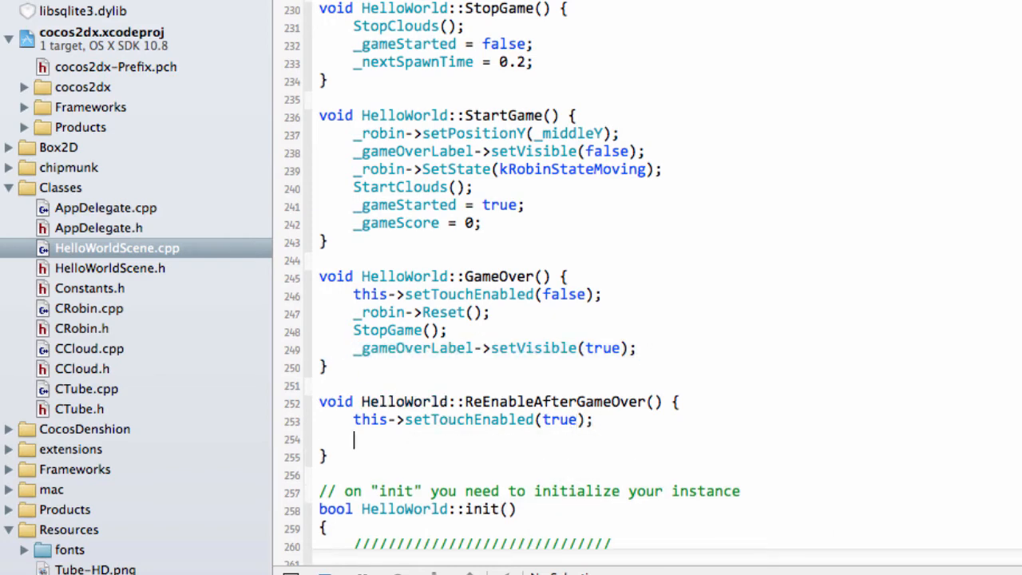
type("_gameOverLabel->setVisible(float);")
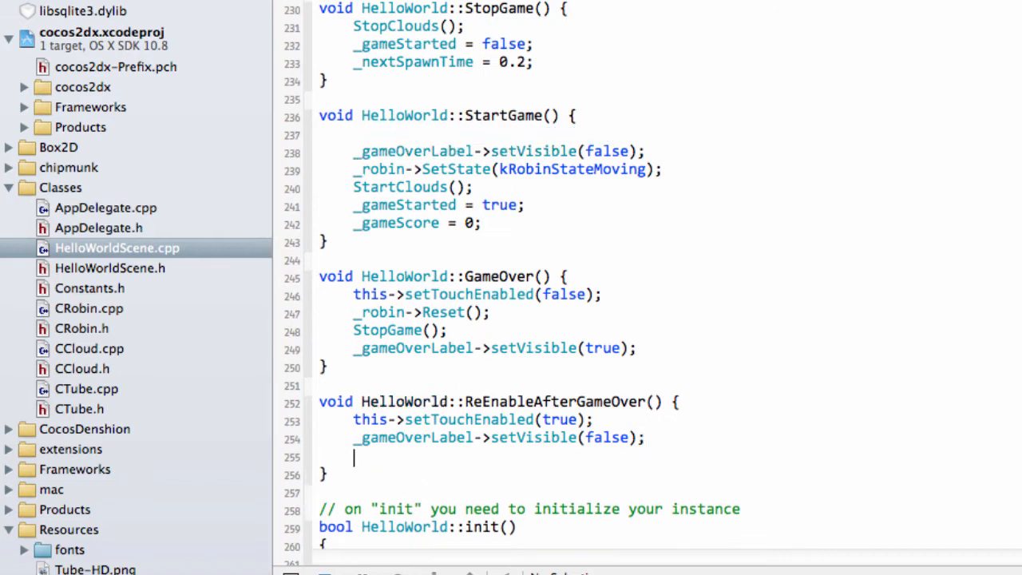
type("_robin->setPositionY(_middleY);")
type("this->")
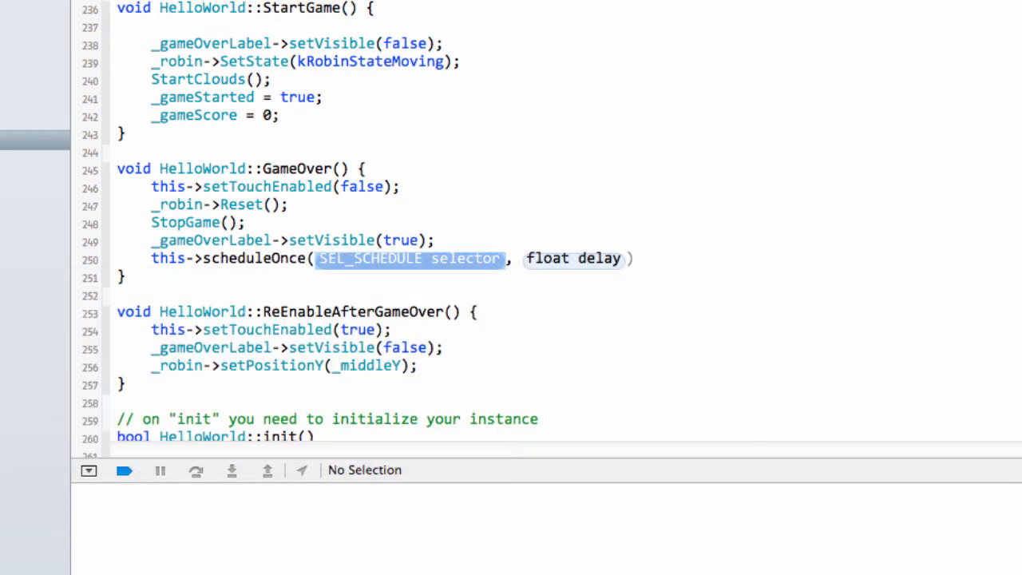
Append this->scheduleOnce(schedule_selector(HelloWorld::ReEnableAfterGameOver), 2.5f); to GameOver()
type("schedule")
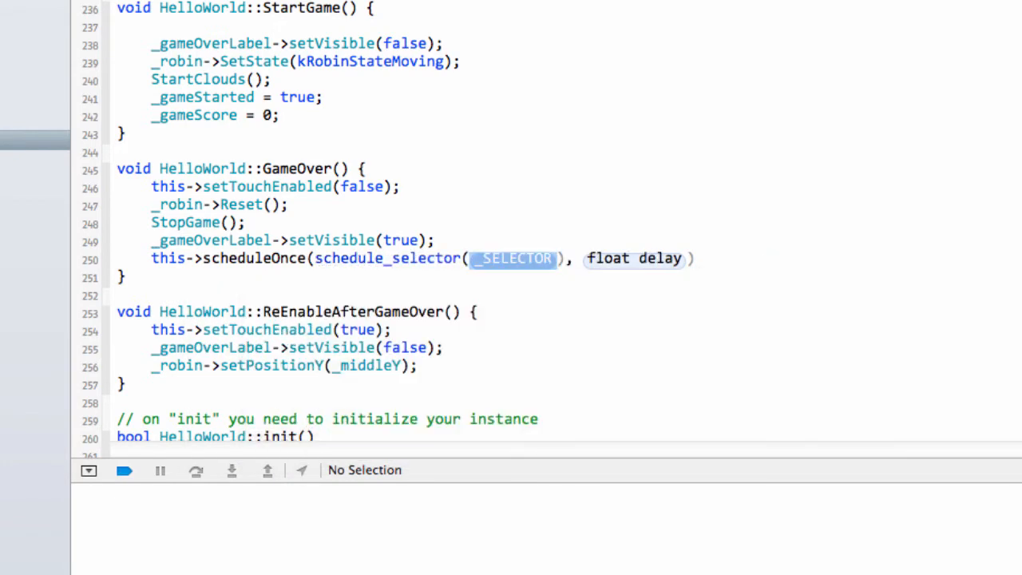
type("HelloWorld")
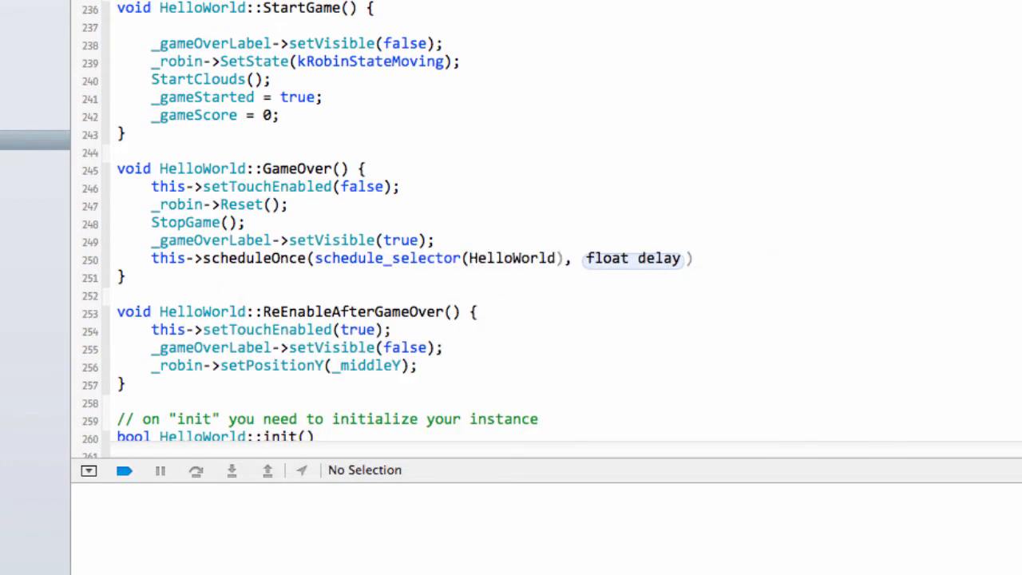
type("re")
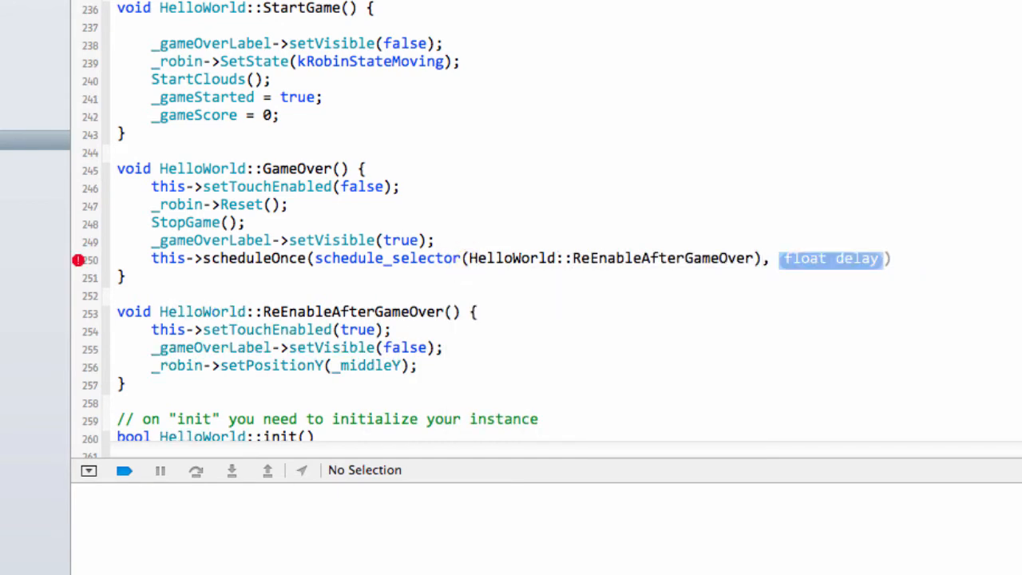
type("2.5")
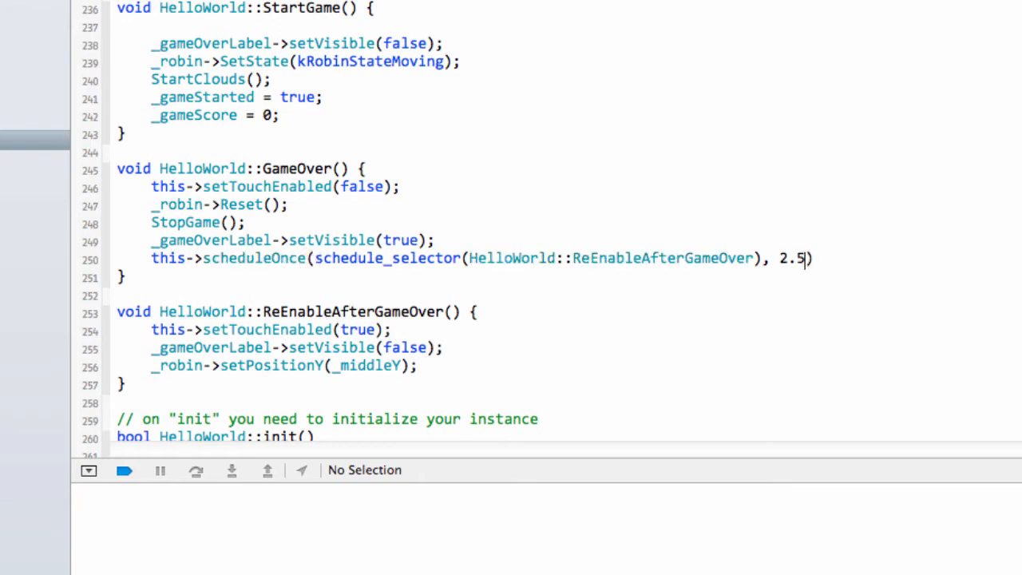
type("f);")
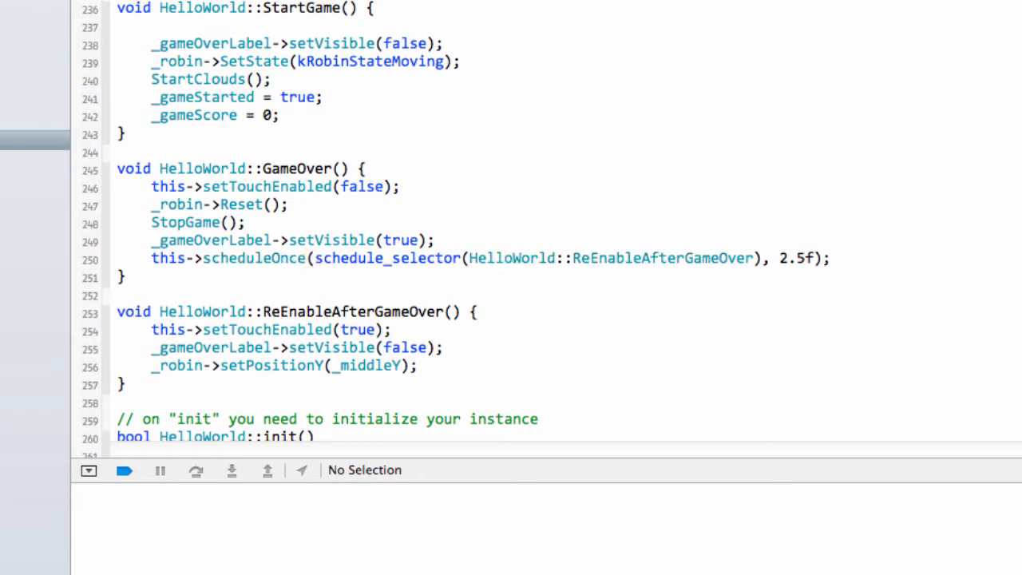
scroll("down", 3)
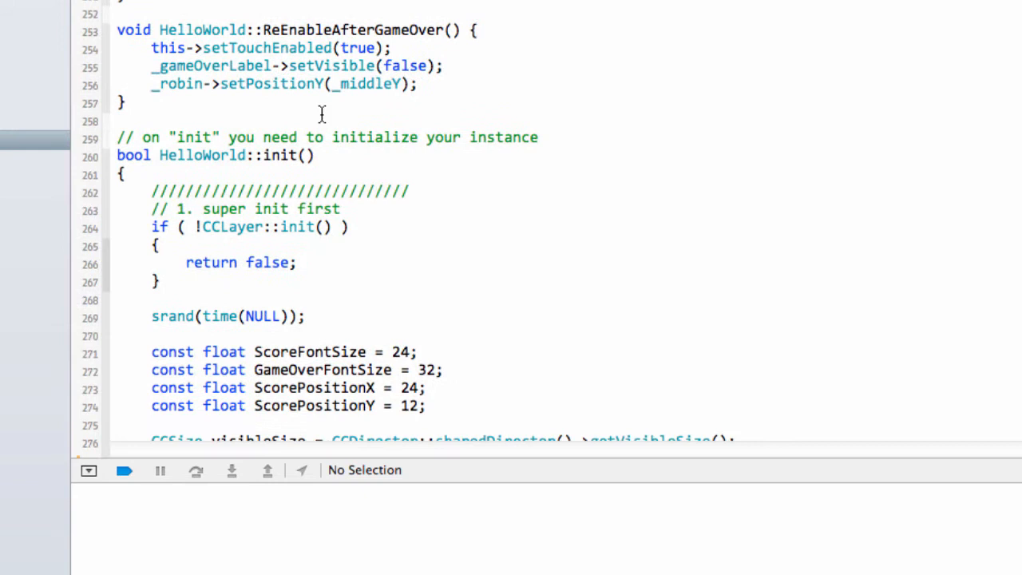
Scroll down through HelloWorldScene.cpp to review the GameOver() changes
scroll("down", 3)
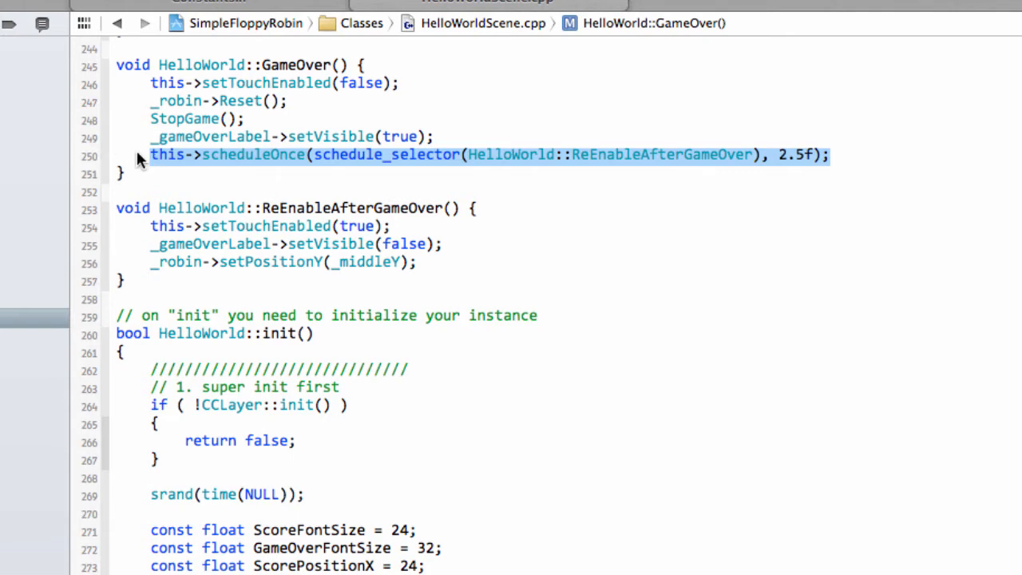
mouse_move(713, 154)
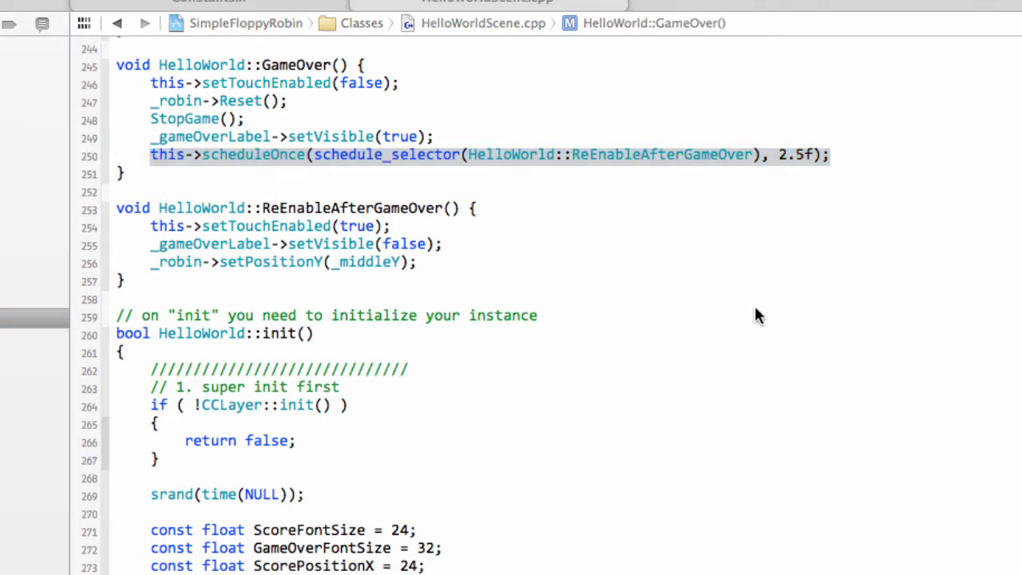
mouse_move(653, 461)
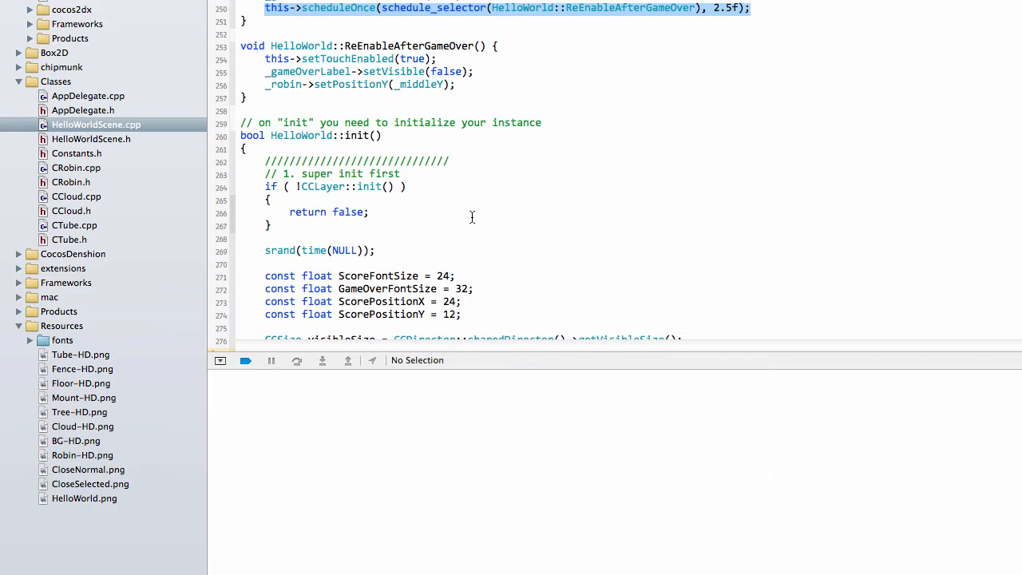
Add void UpdateGameOverLabel(); to HelloWorldScene.h, then go back to HelloWorldScene.cpp
scroll("up", 3)
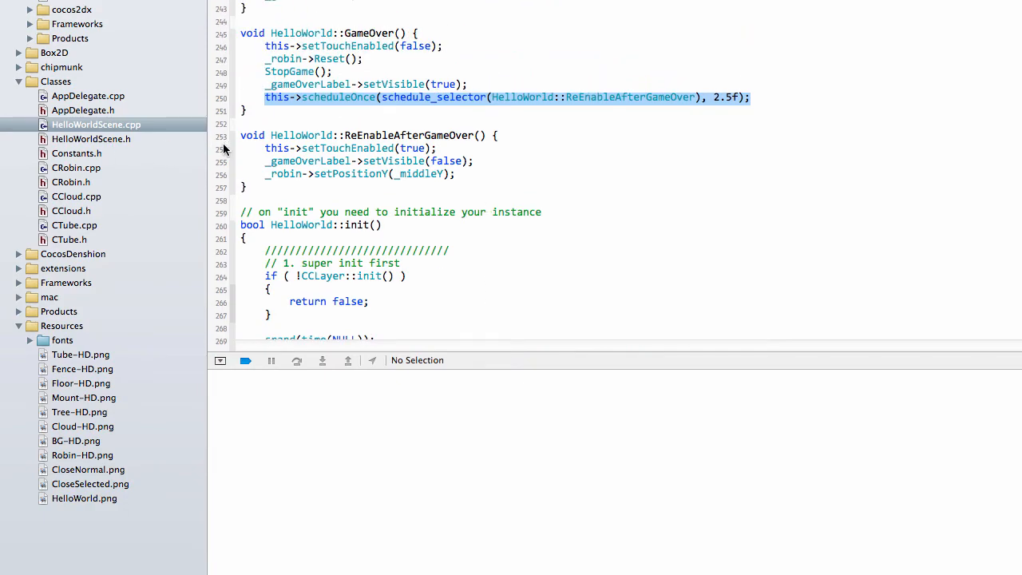
left_click(91, 138)
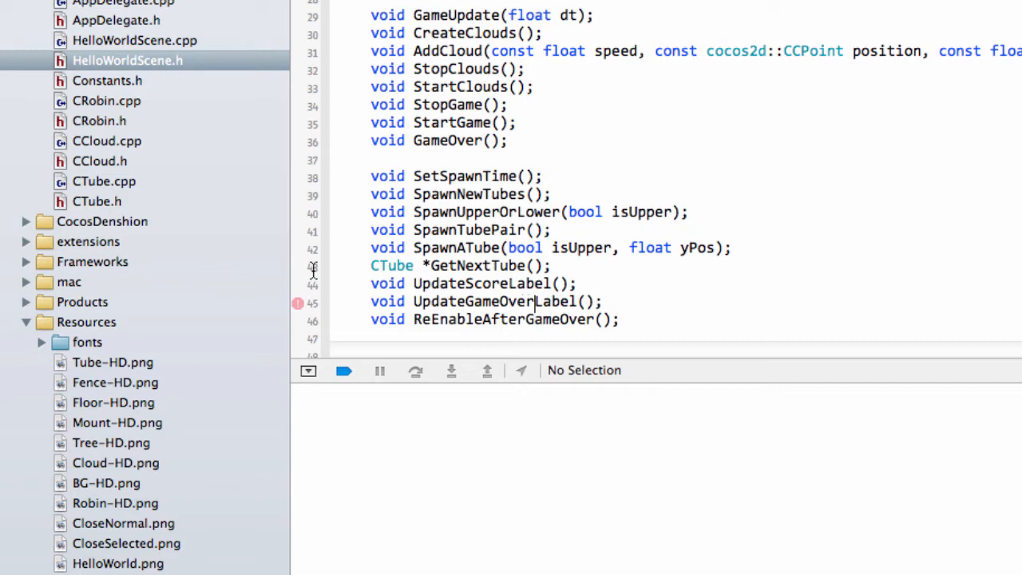
triple_click(479, 301)
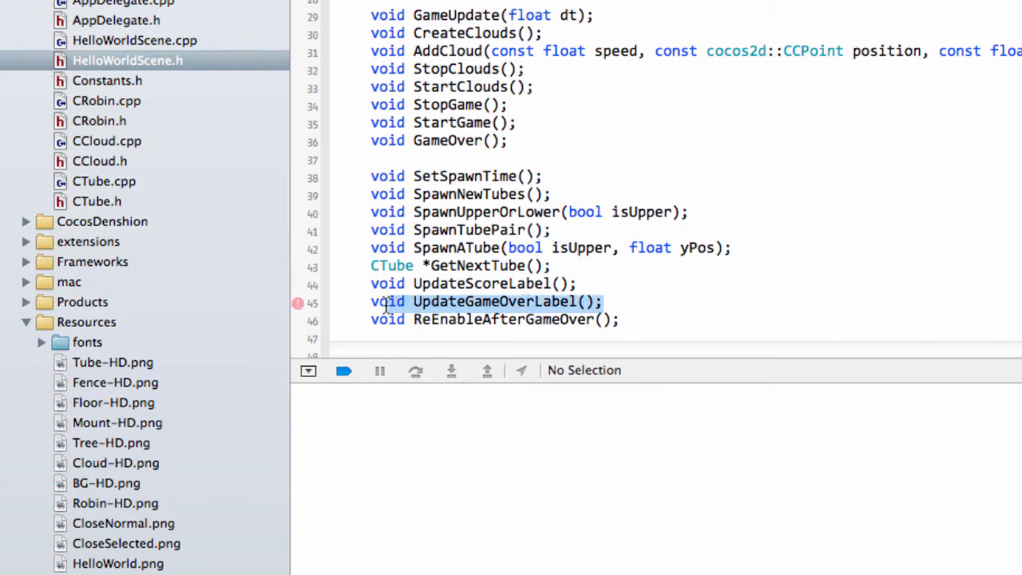
left_click(133, 40)
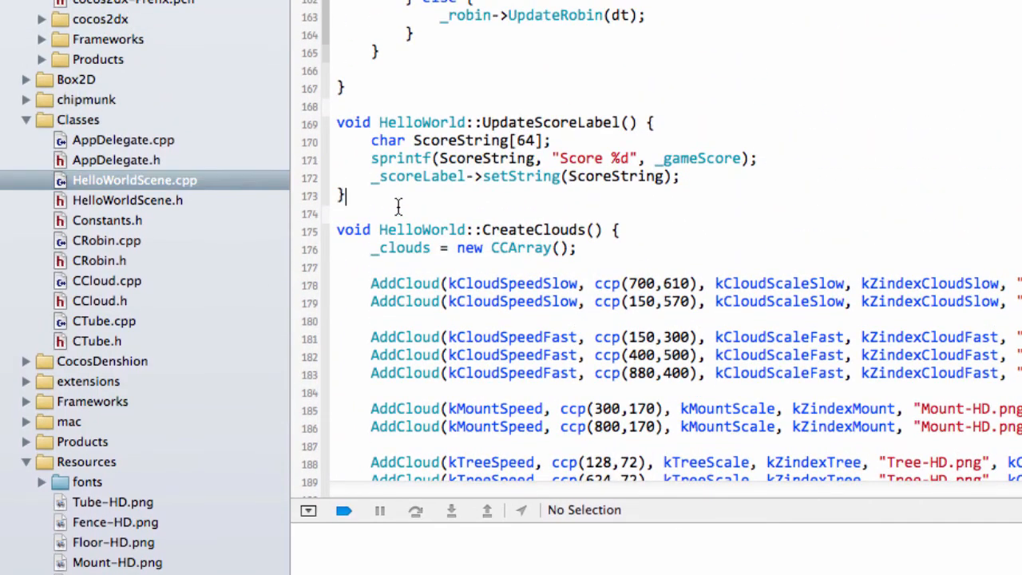
Create HelloWorld::UpdateGameOverLabel() from the score body, renaming ScoreString to GameOverString
type("void UpdateGameOverLabel() {")
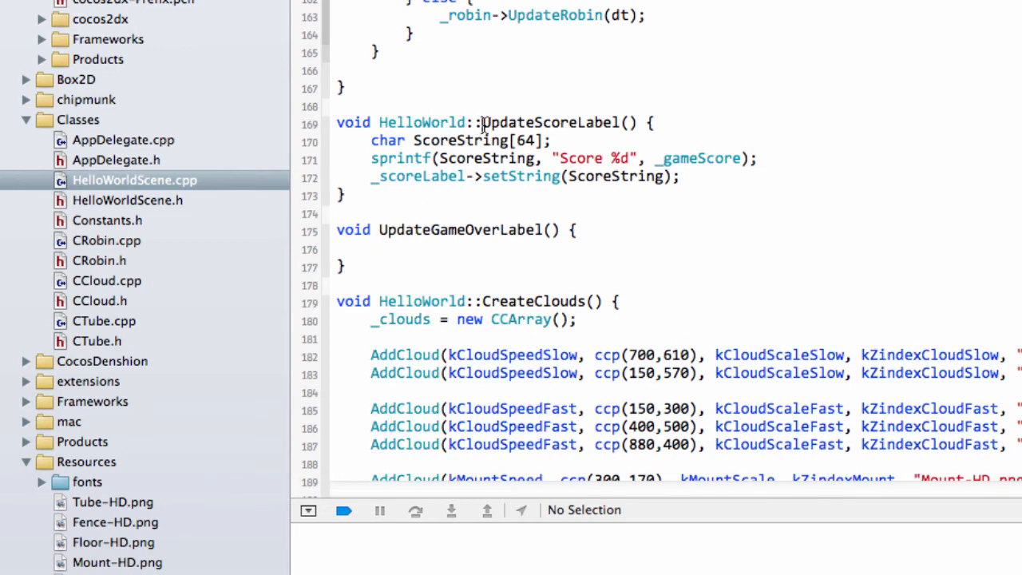
double_click(431, 122)
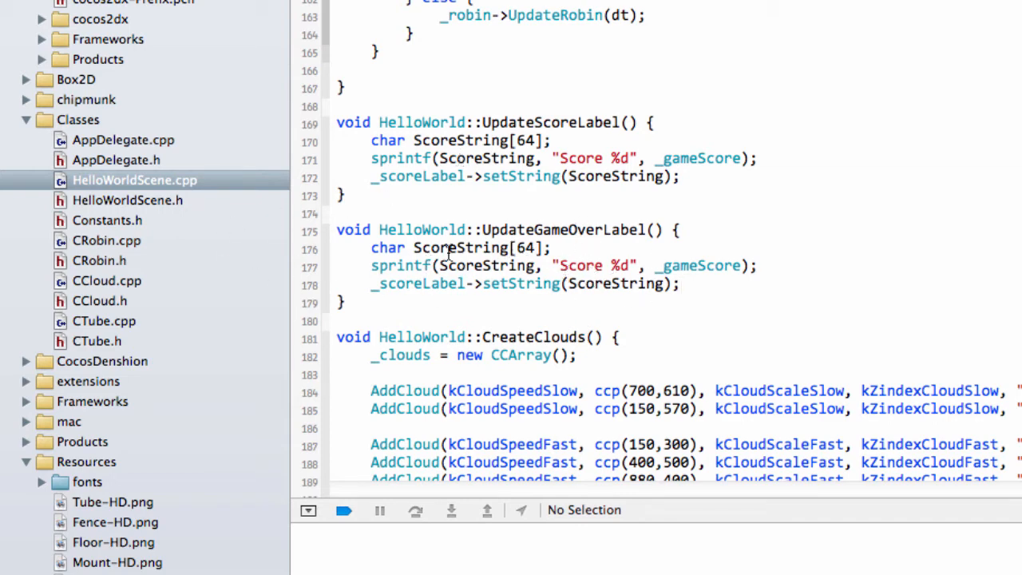
double_click(431, 247)
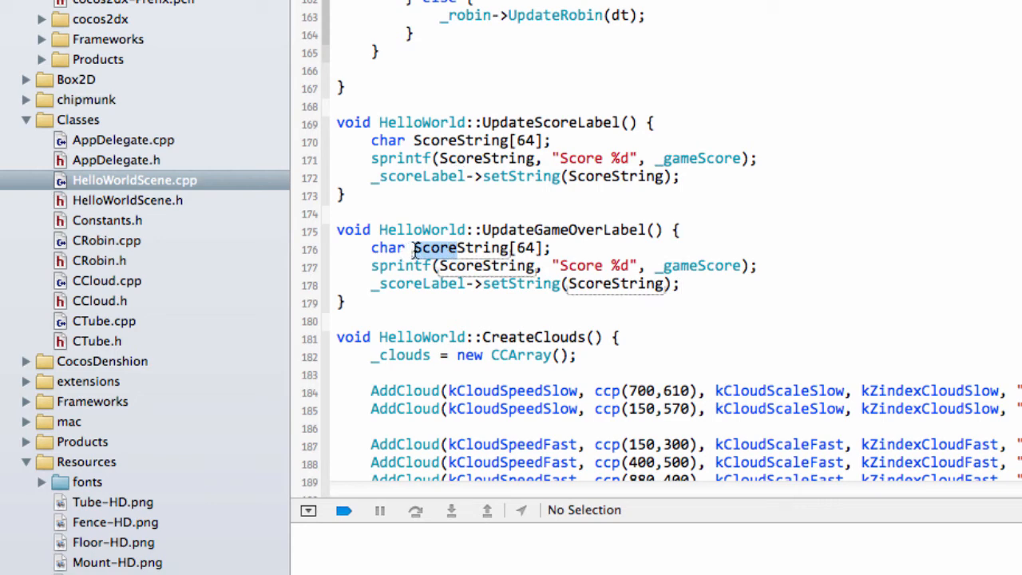
type("GameOverString")
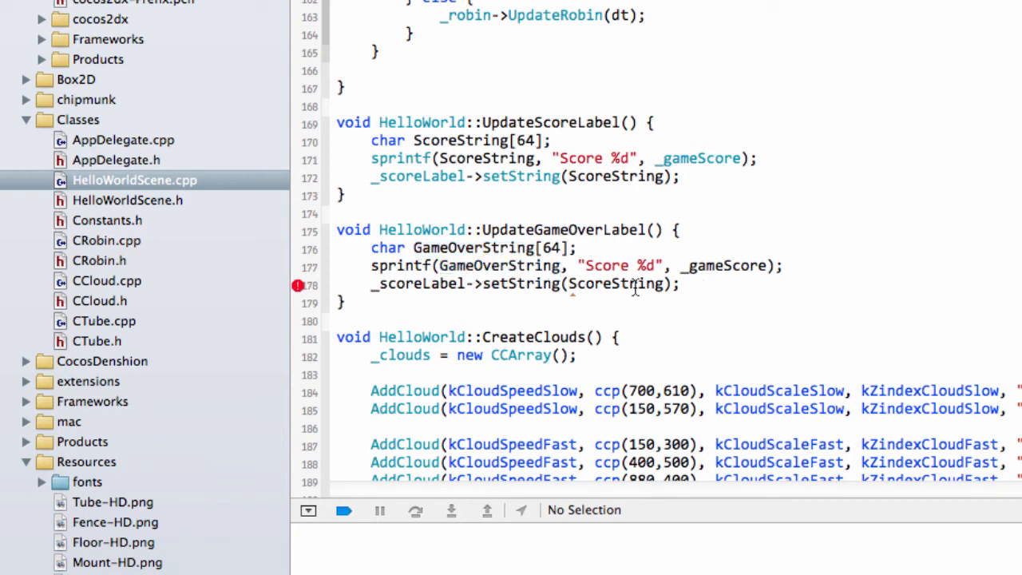
type("GameOverString")
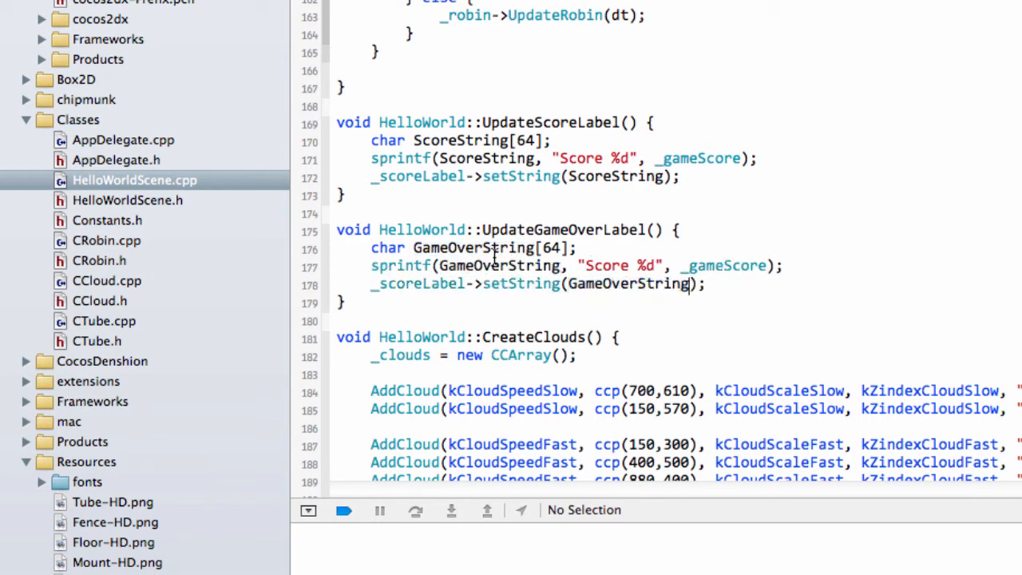
Point the new function at _gameOverLabel with text 'GAME OVER! YOU SCORED %d !!'
double_click(416, 283)
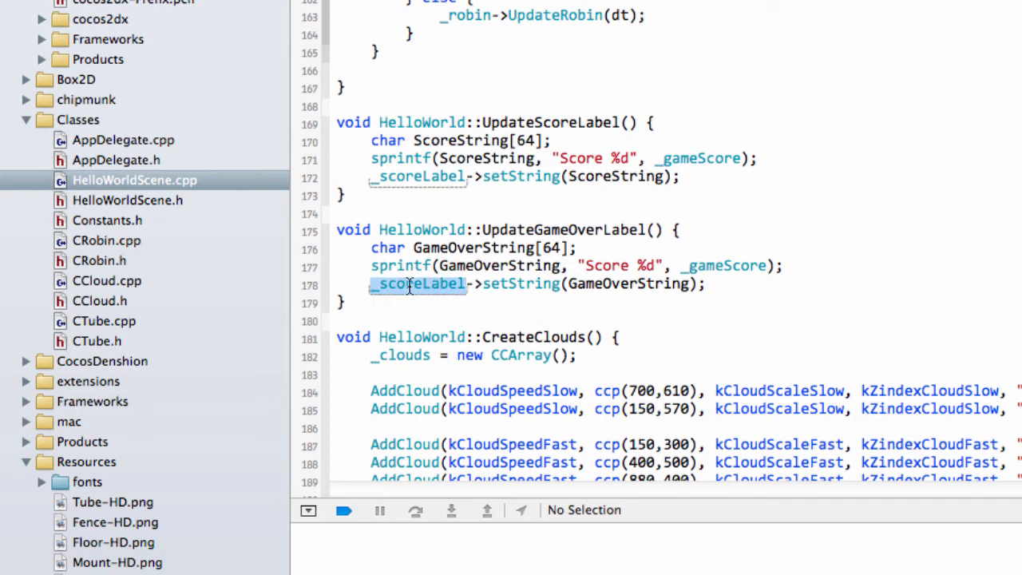
type("_gameOverLabel")
left_click(577, 266)
type("GAME OVER YOU SCORED")
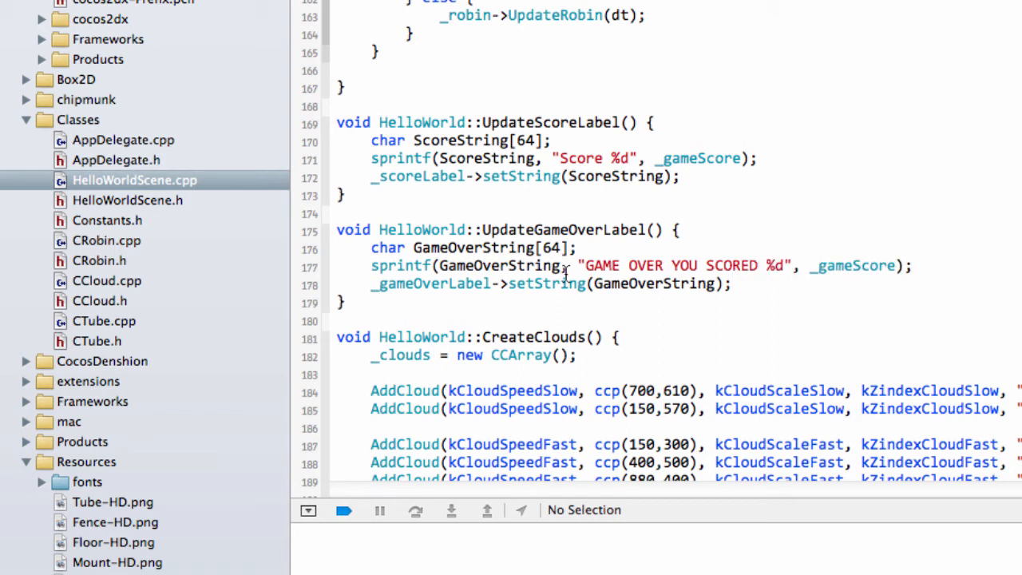
type("!")
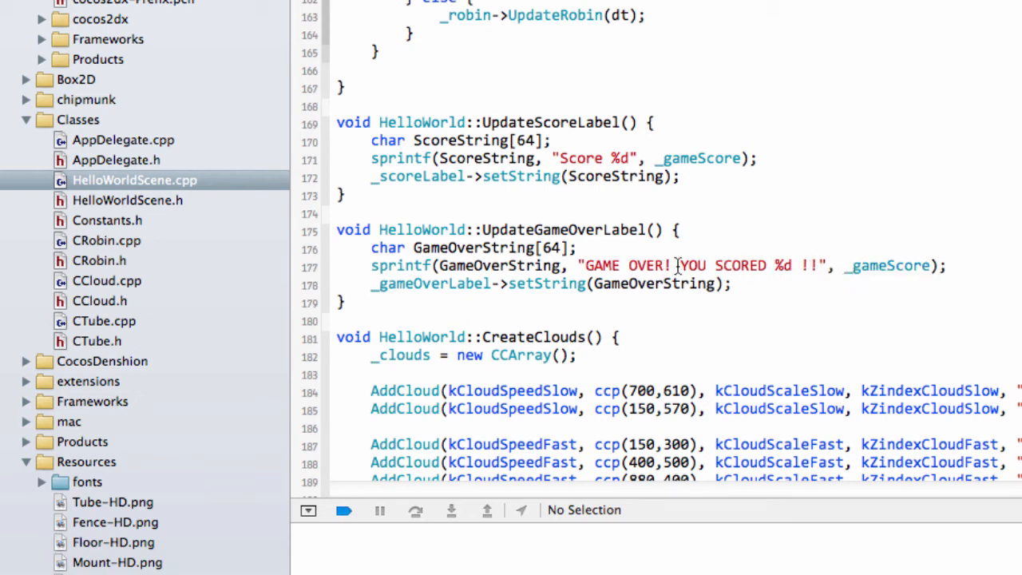
double_click(567, 230)
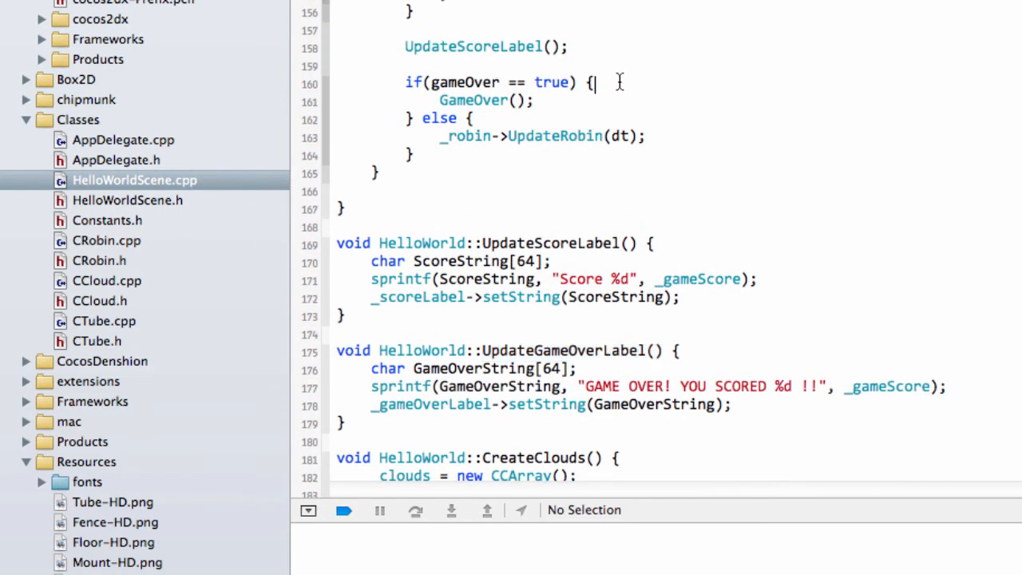
Insert UpdateGameOverLabel(); just before GameOver(); in the gameOver branch of GameUpdate
type("UpdateGameOverLabel();")
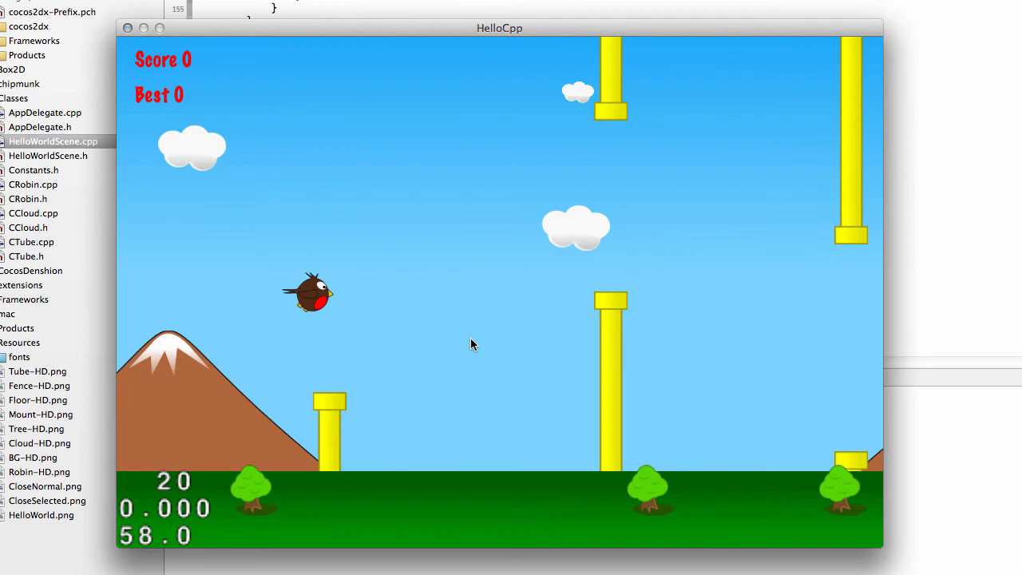
mouse_move(657, 310)
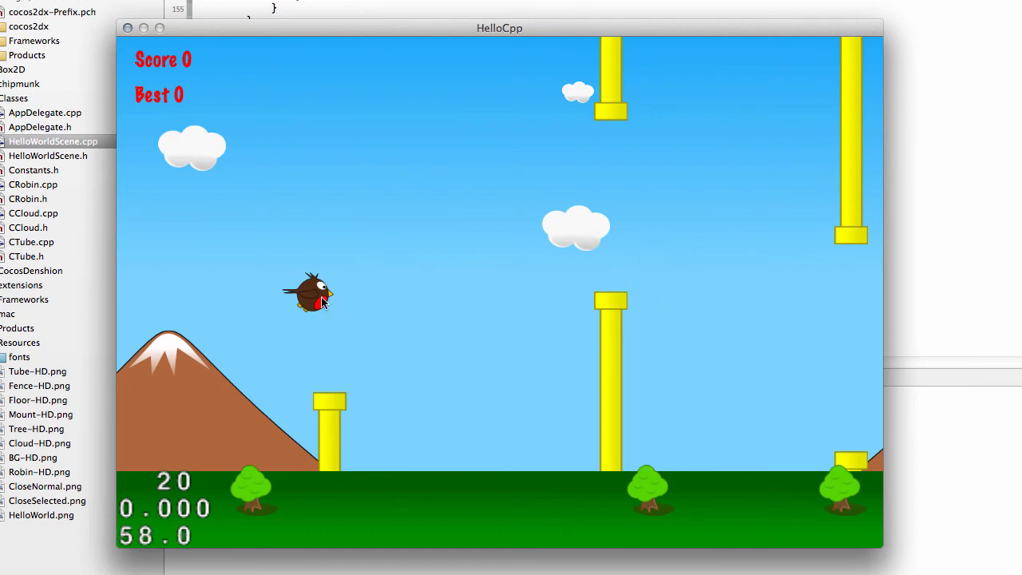
mouse_move(302, 359)
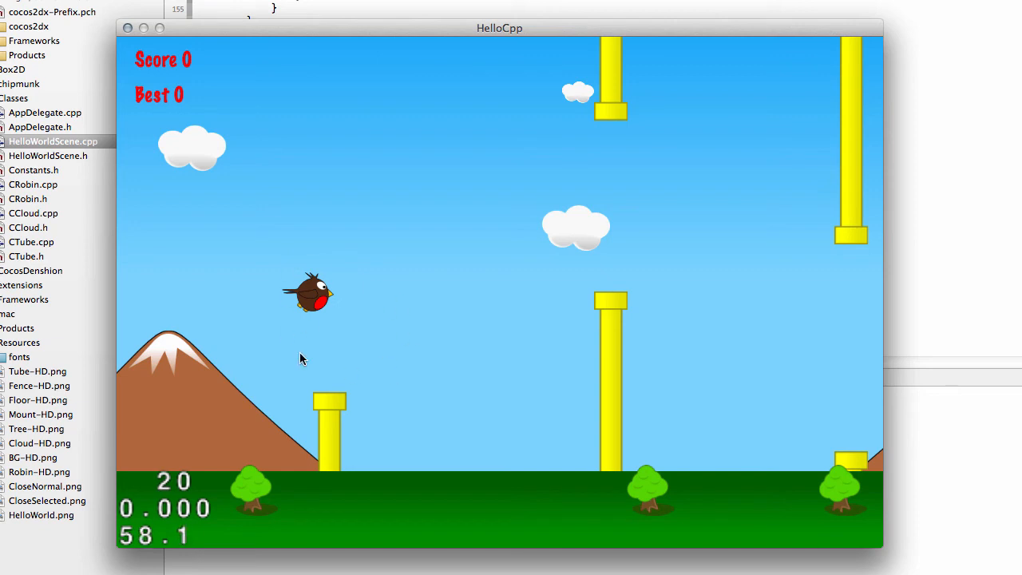
mouse_move(295, 82)
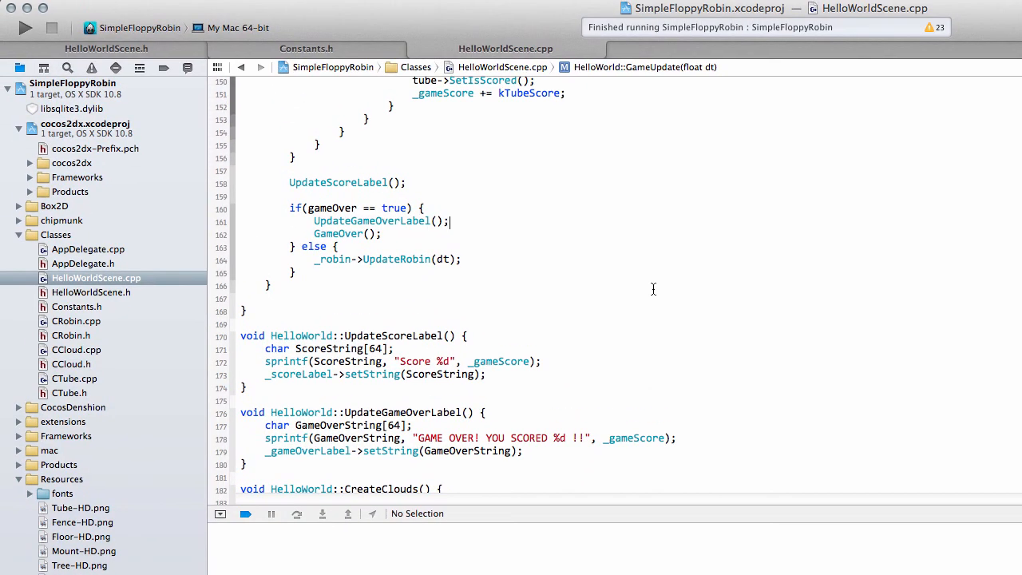
mouse_move(656, 289)
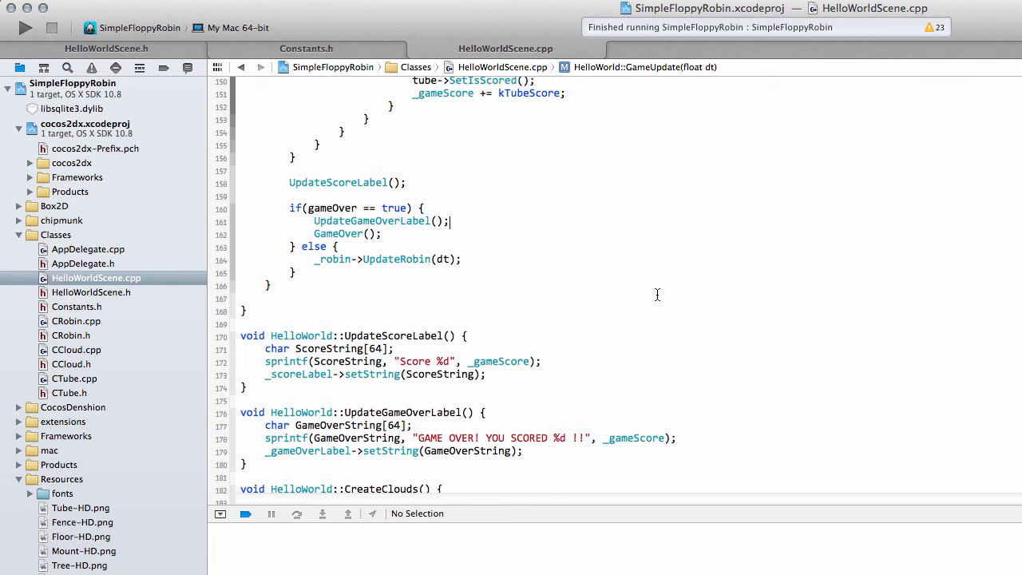
mouse_move(466, 269)
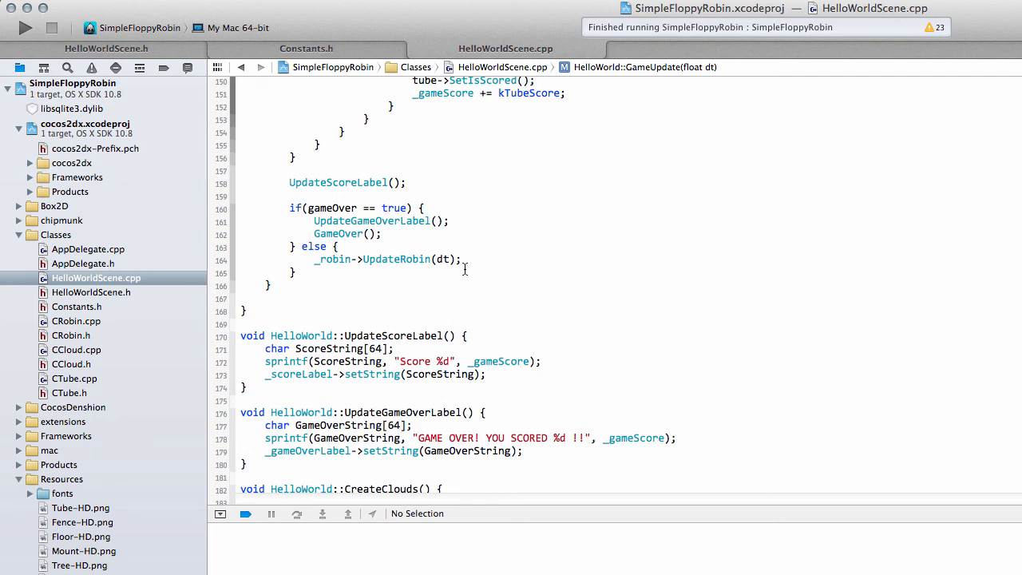
left_click(450, 222)
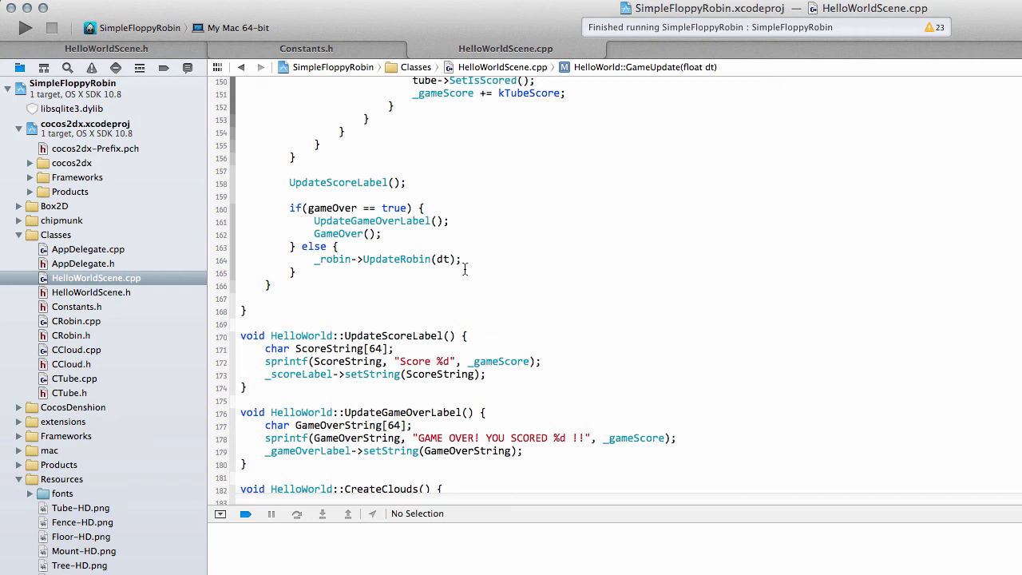
left_click(451, 221)
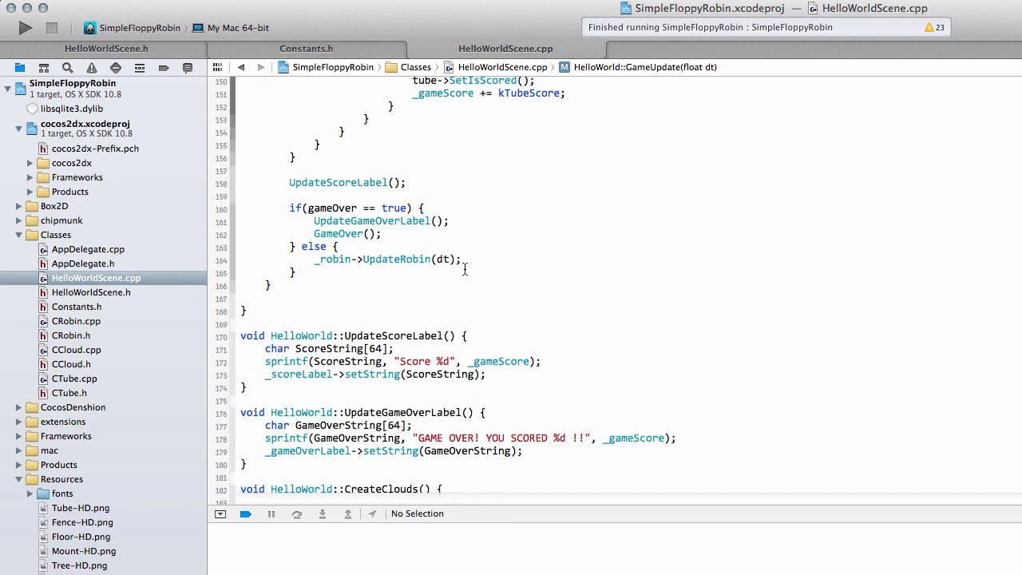
left_click(451, 221)
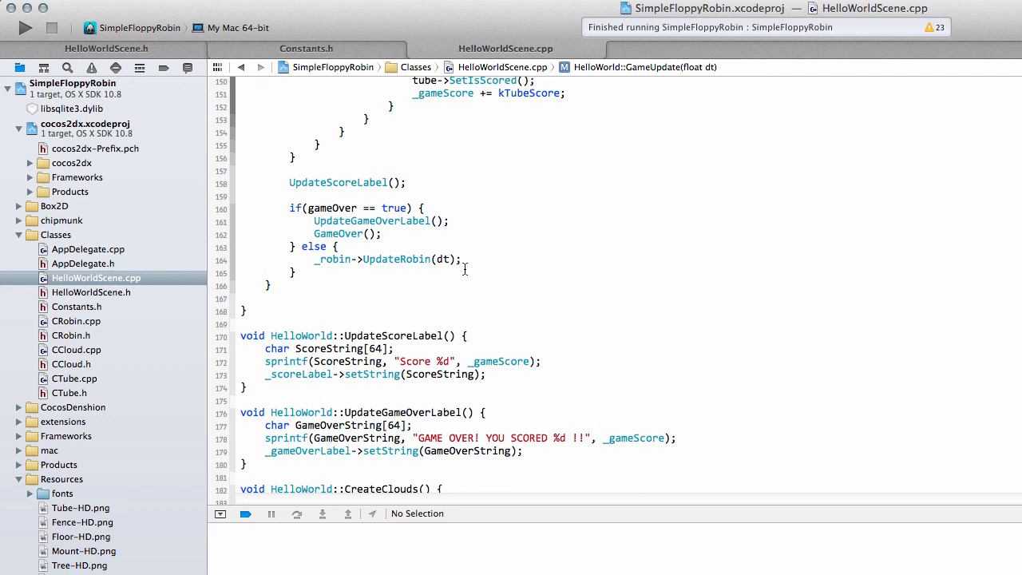
left_click(451, 221)
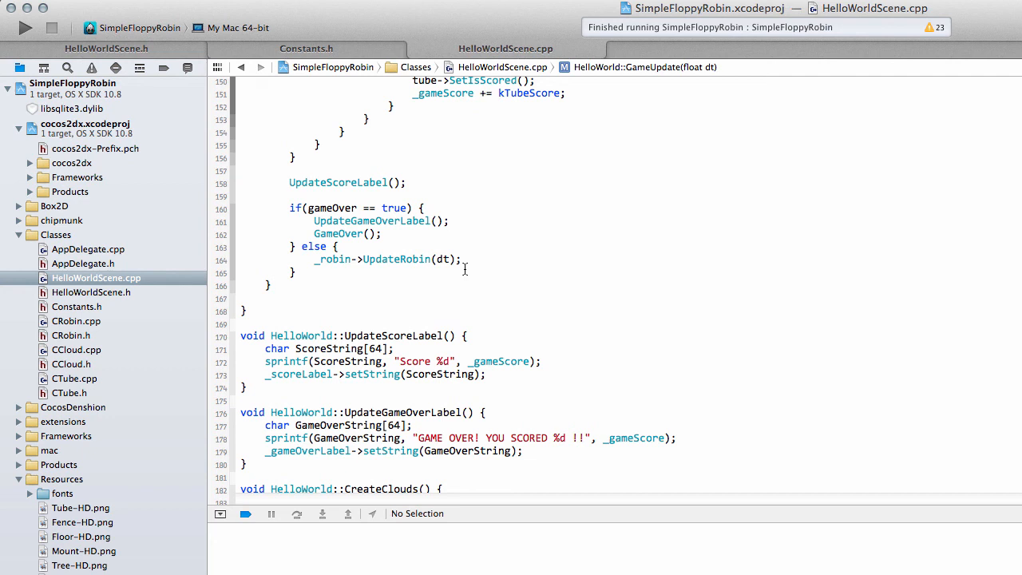
mouse_move(503, 113)
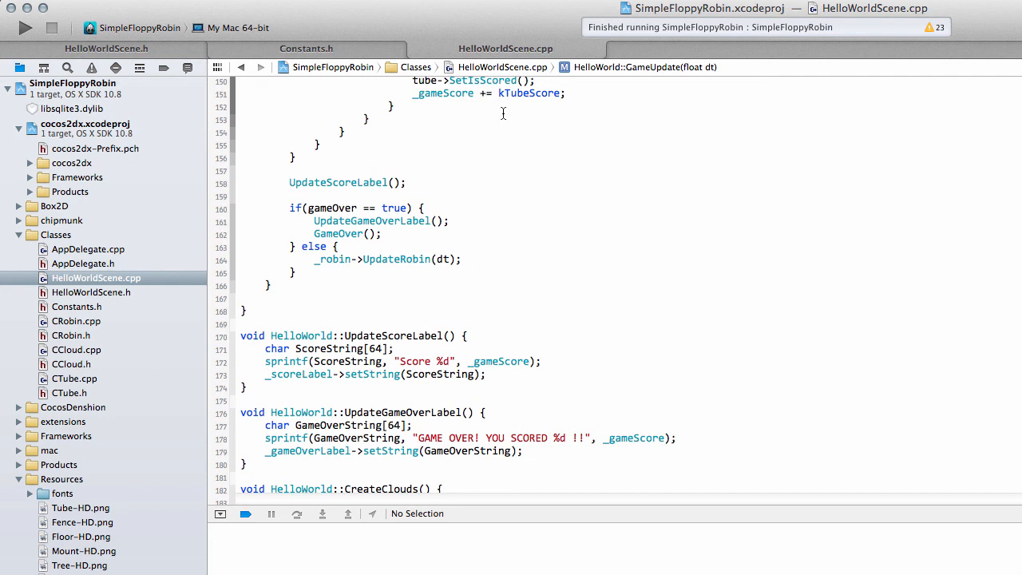